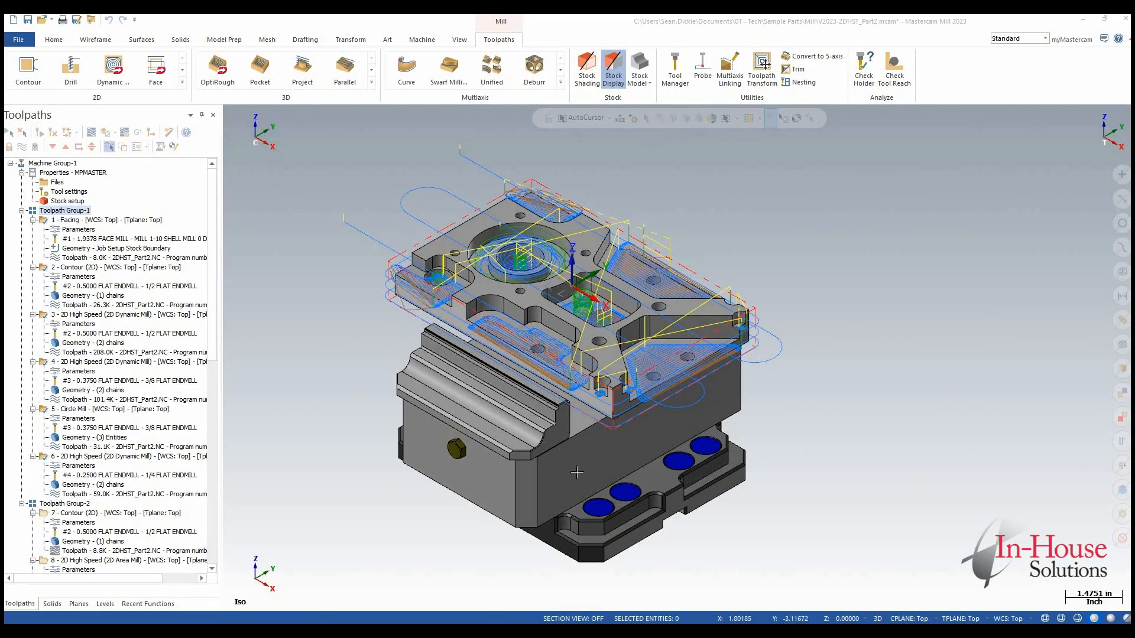
mouse_move(381, 239)
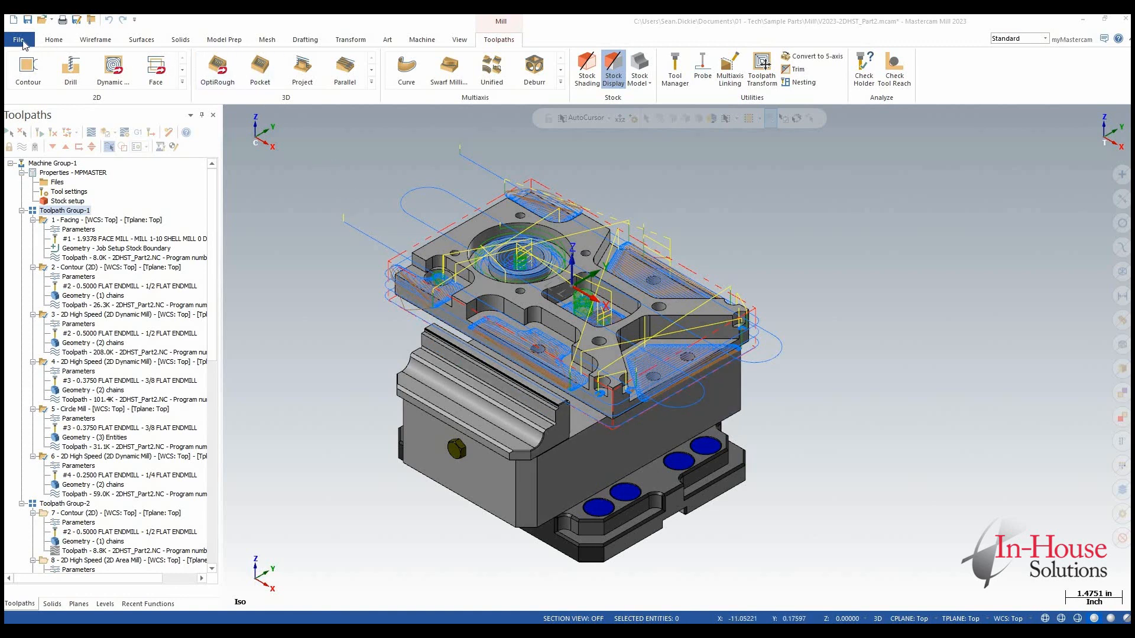
- Launch the Zip2Go Wizard from the File backstage menu
click(17, 39)
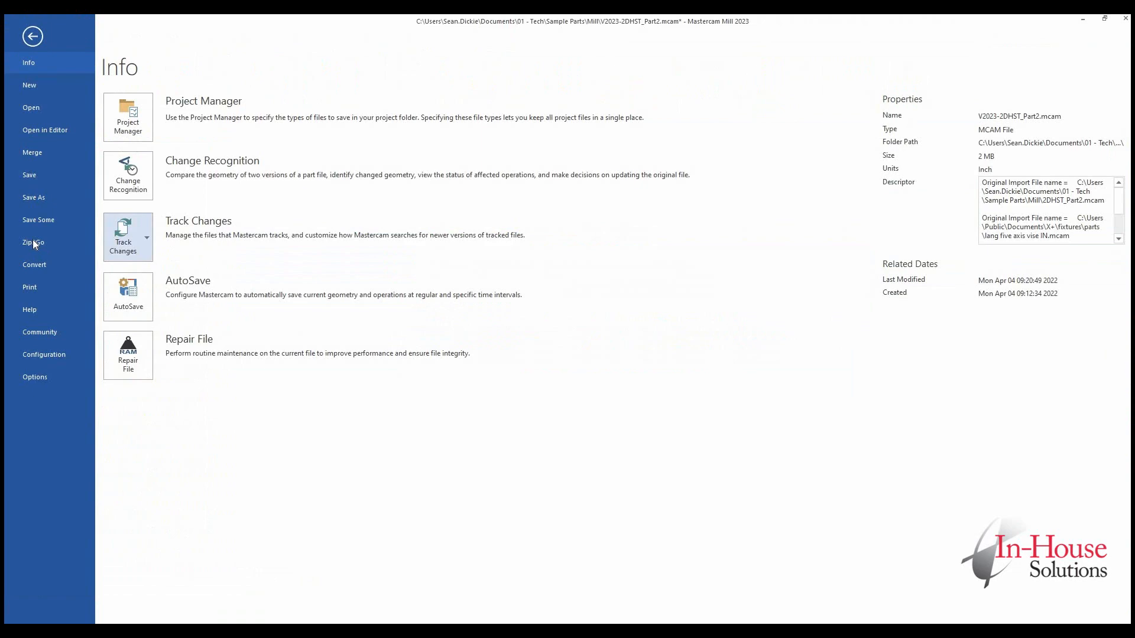
click(32, 36)
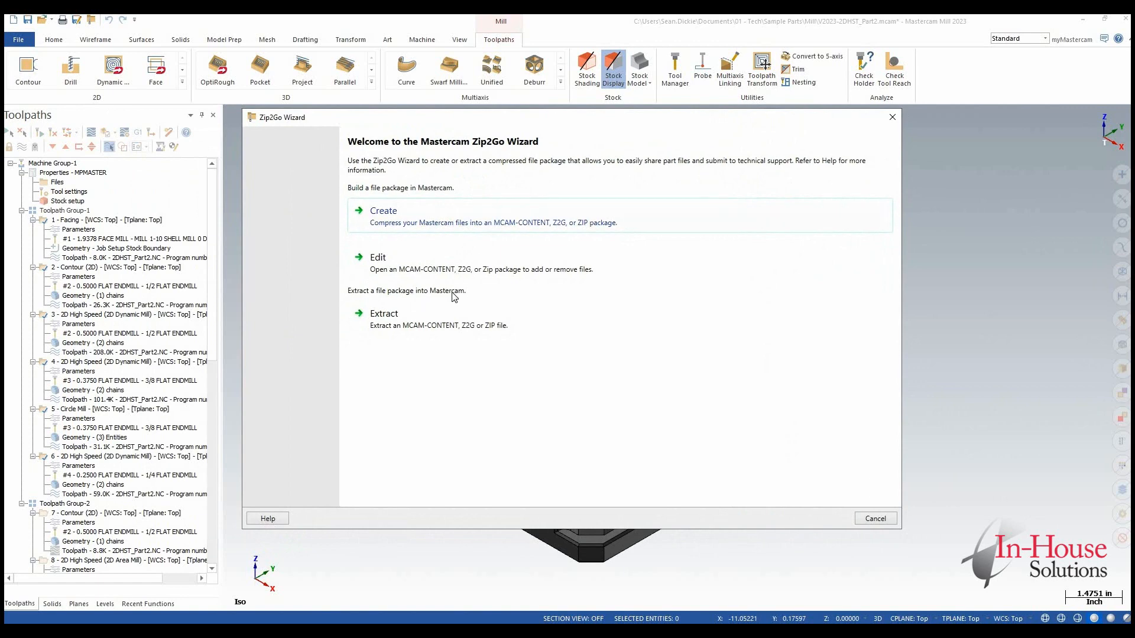
mouse_move(401, 213)
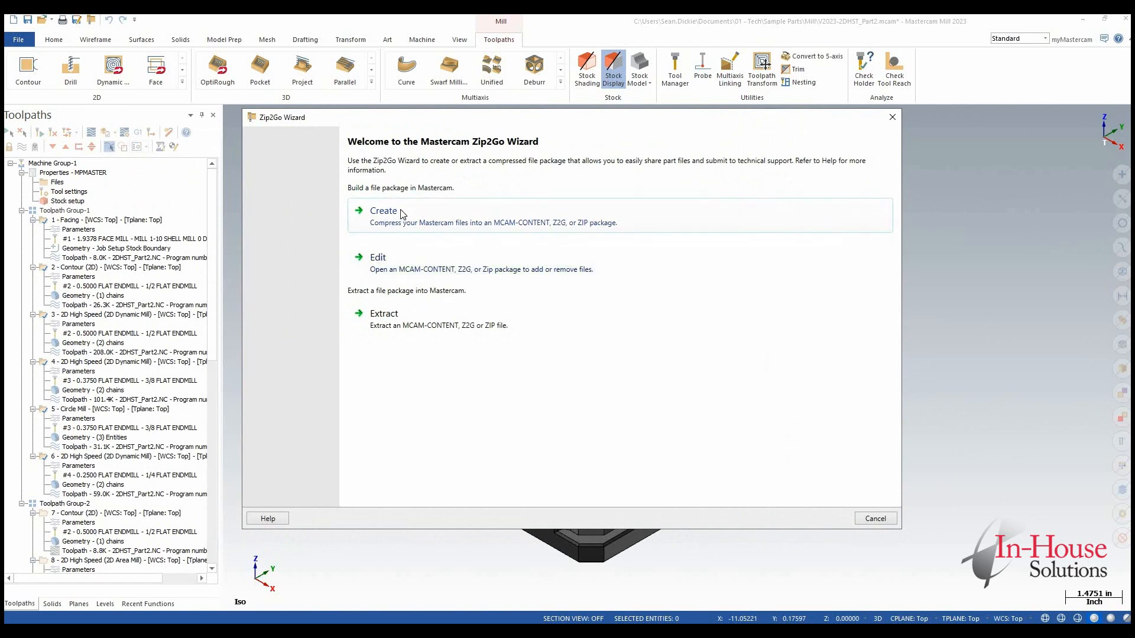
- Create a new package with every file type checked, including machine simulation files
click(383, 210)
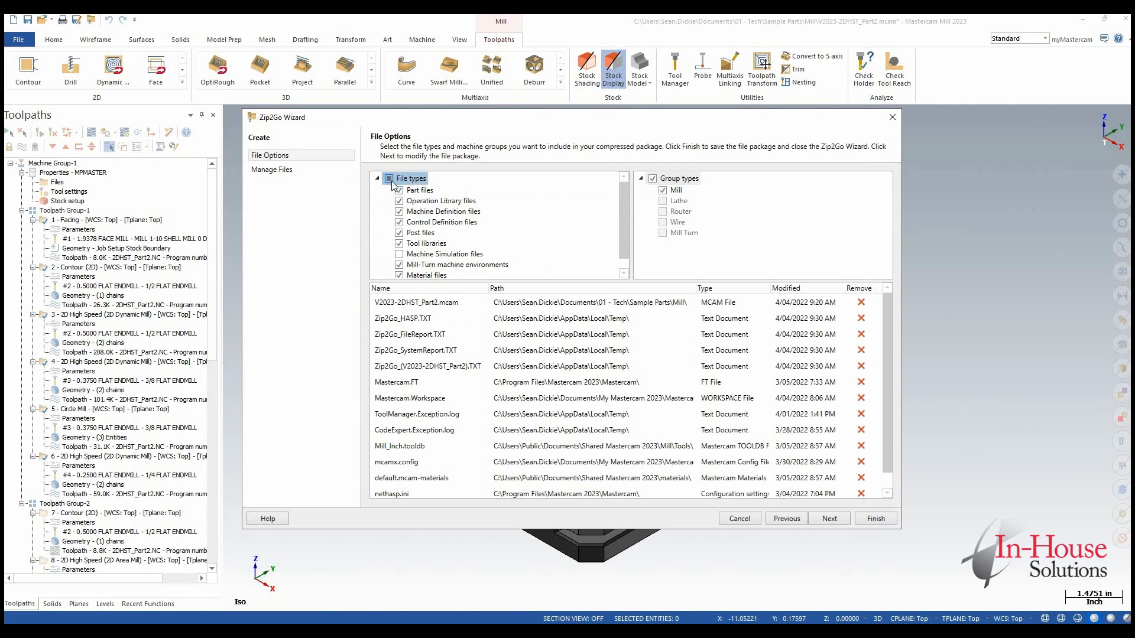
click(389, 178)
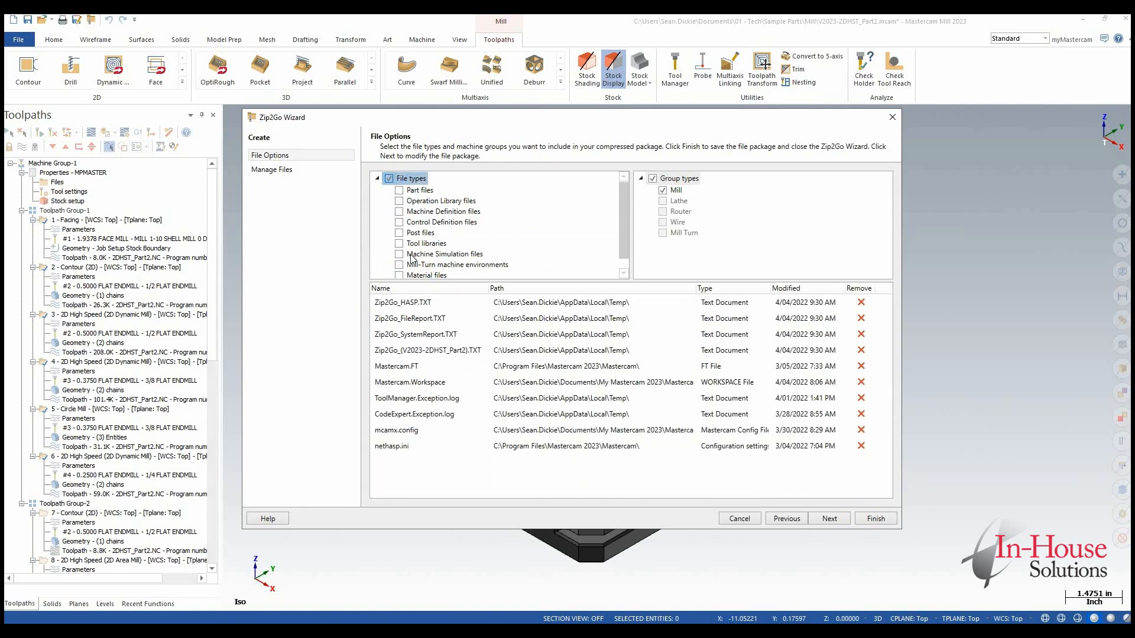
click(390, 178)
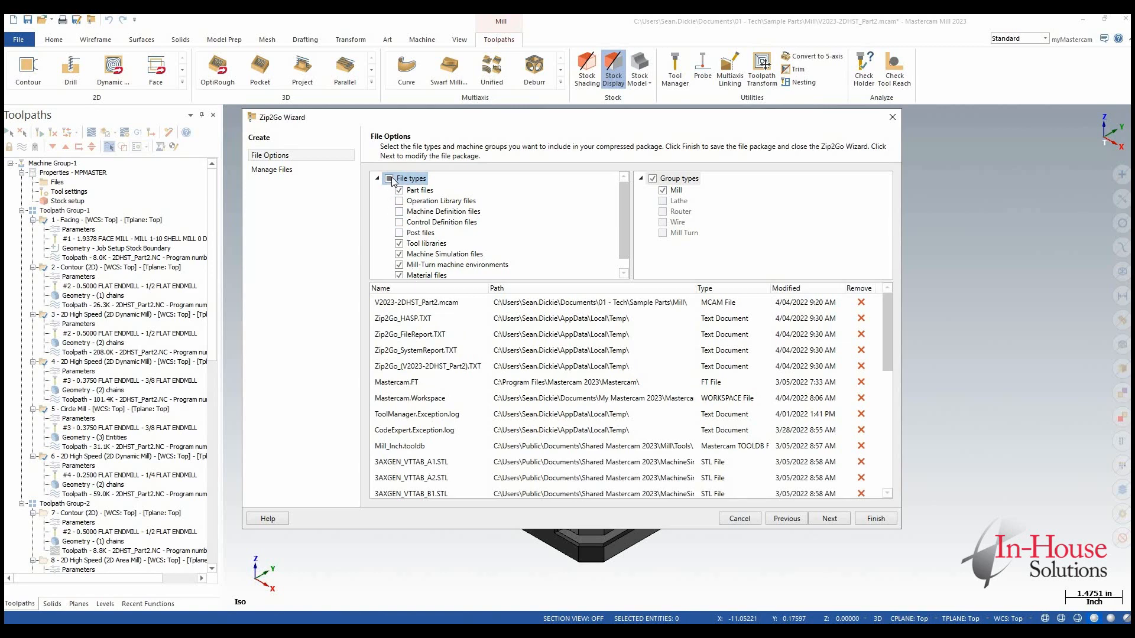
click(389, 177)
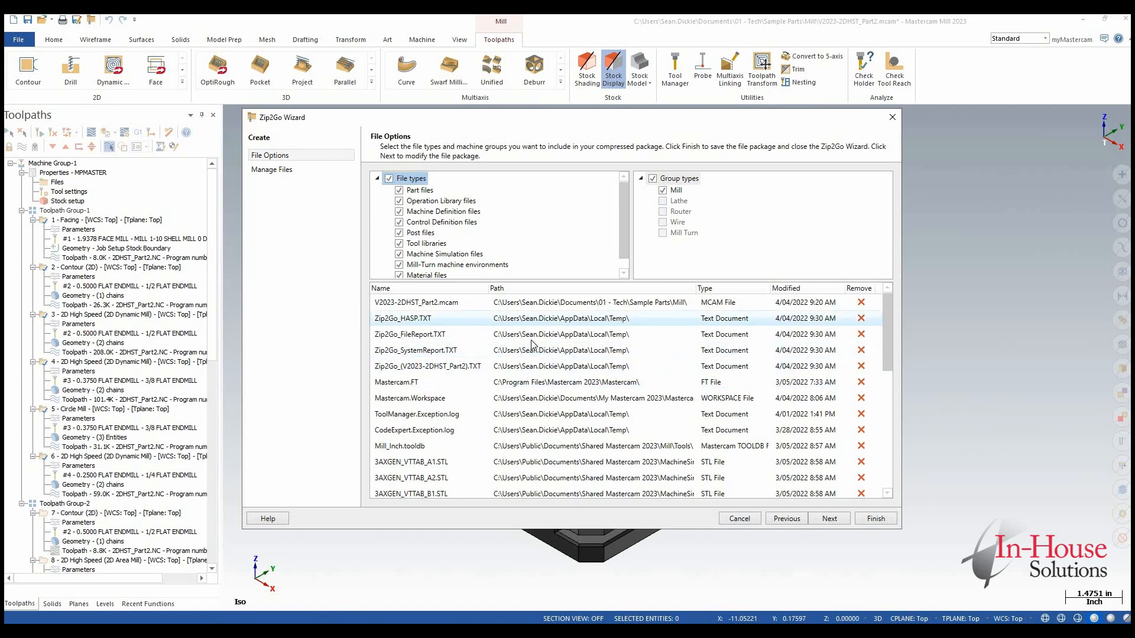
scroll(down, 3)
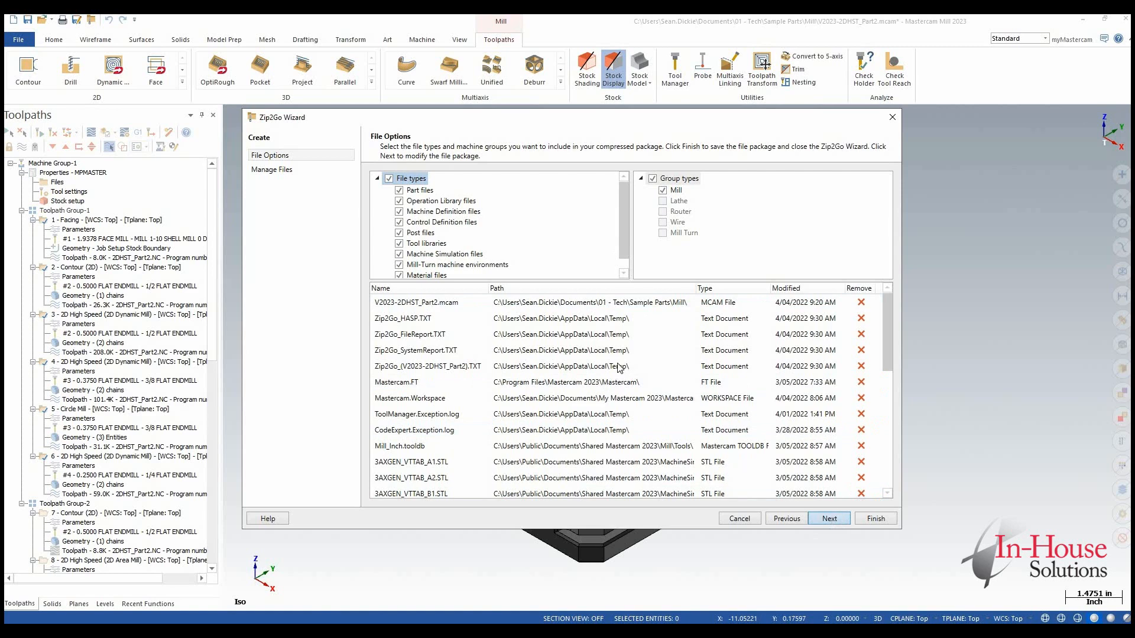
click(828, 518)
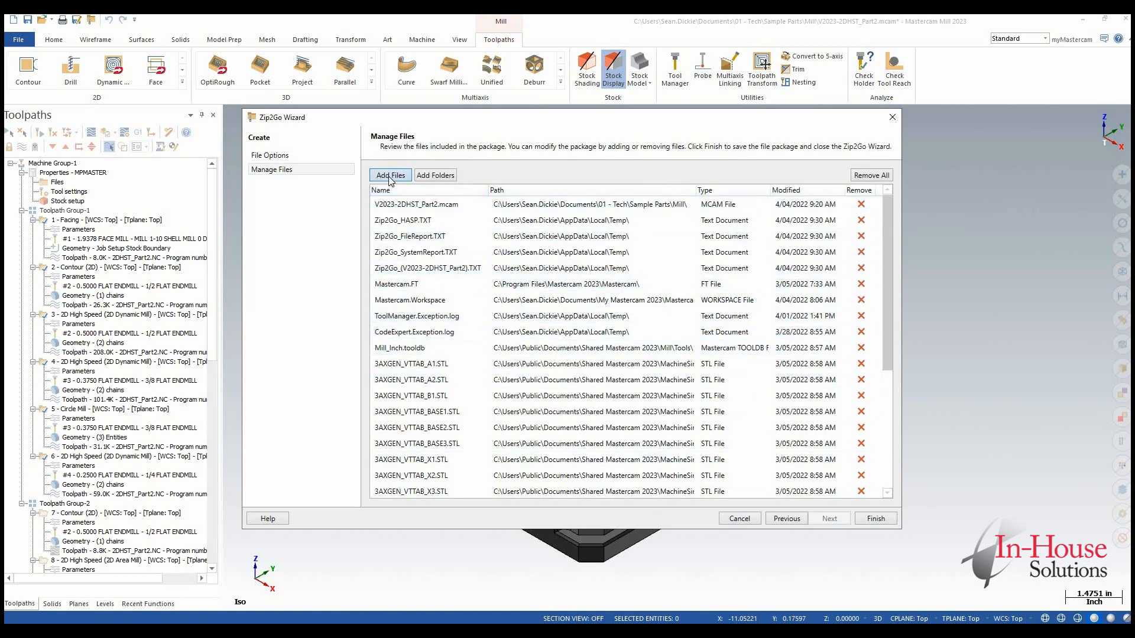
click(416, 204)
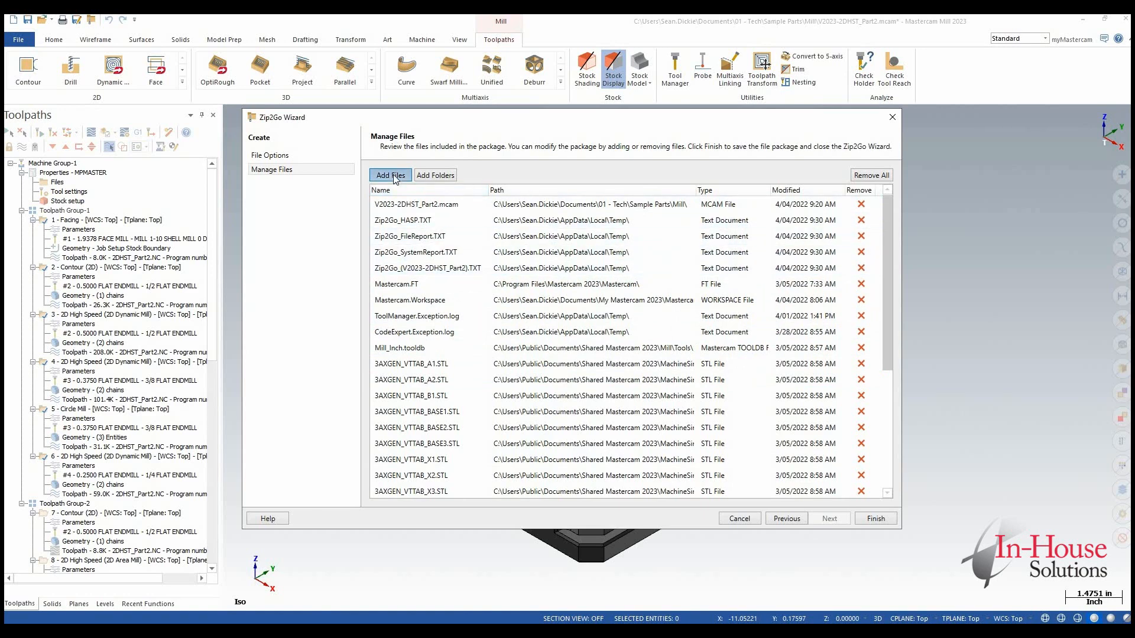
click(390, 175)
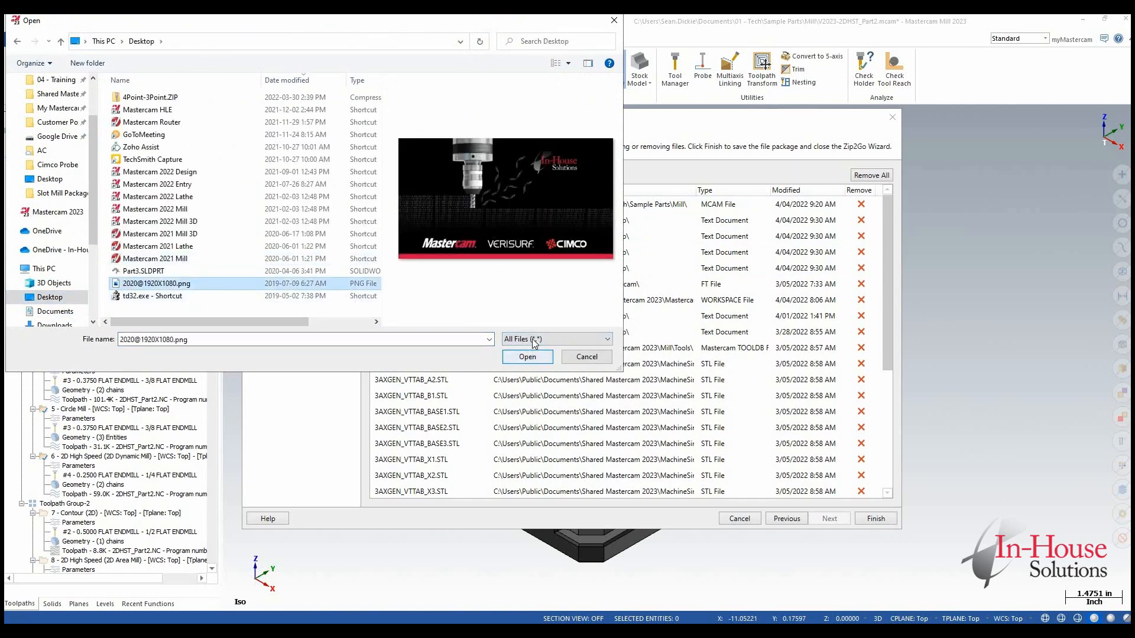
click(526, 356)
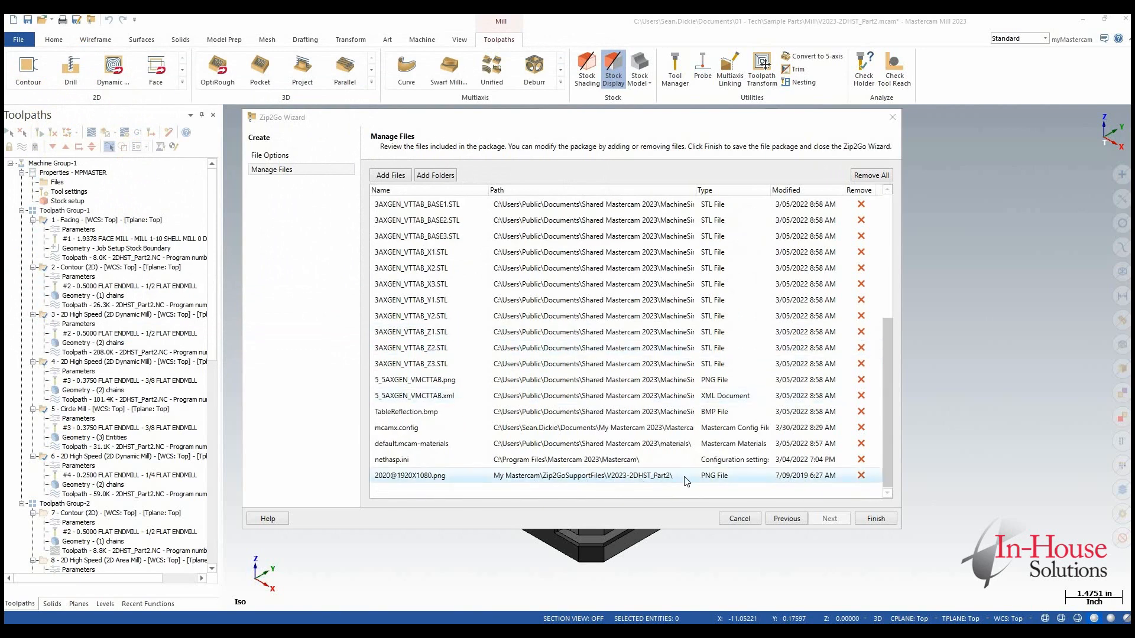
mouse_move(551, 484)
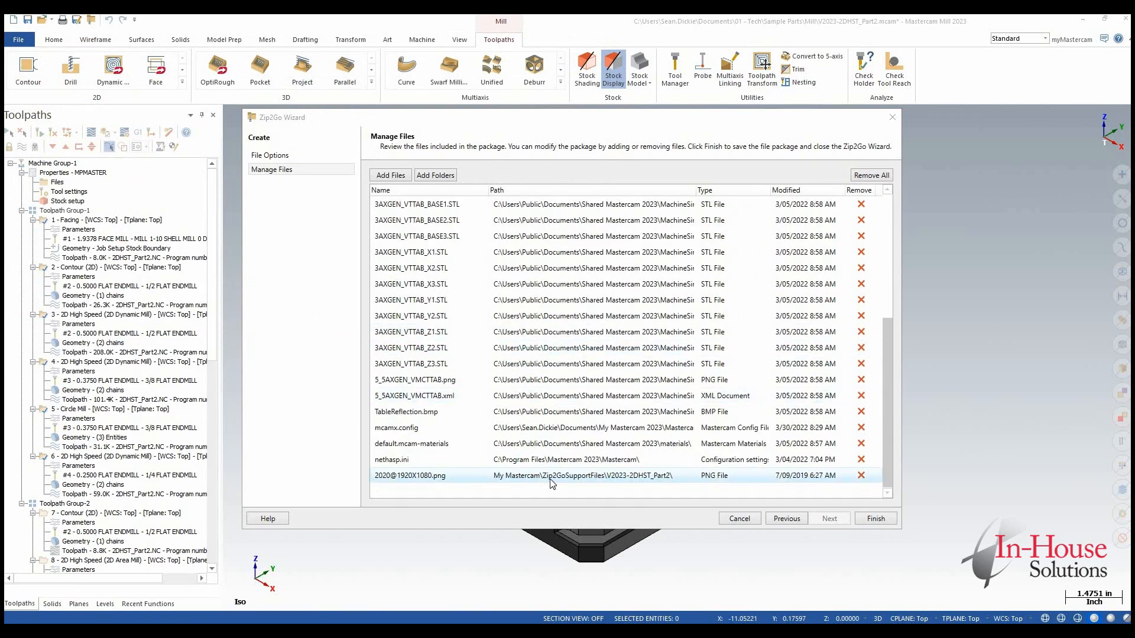
mouse_move(608, 479)
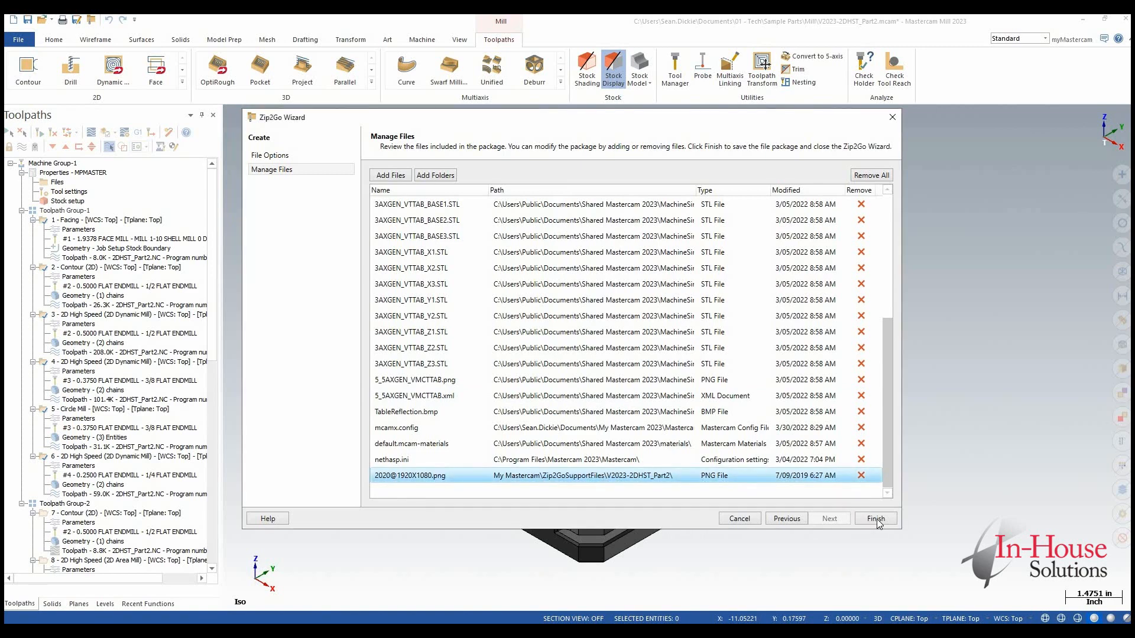
- Finish the wizard and save V2023-2DHST_Part2.ZIP to the Desktop as ZIP type
click(875, 519)
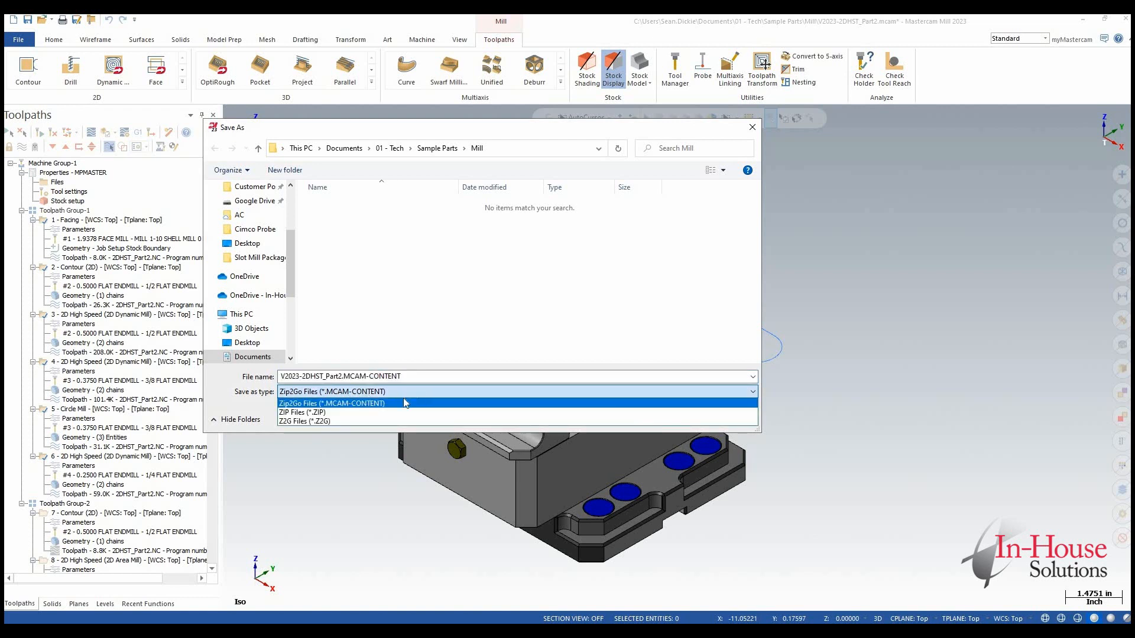
mouse_move(323, 412)
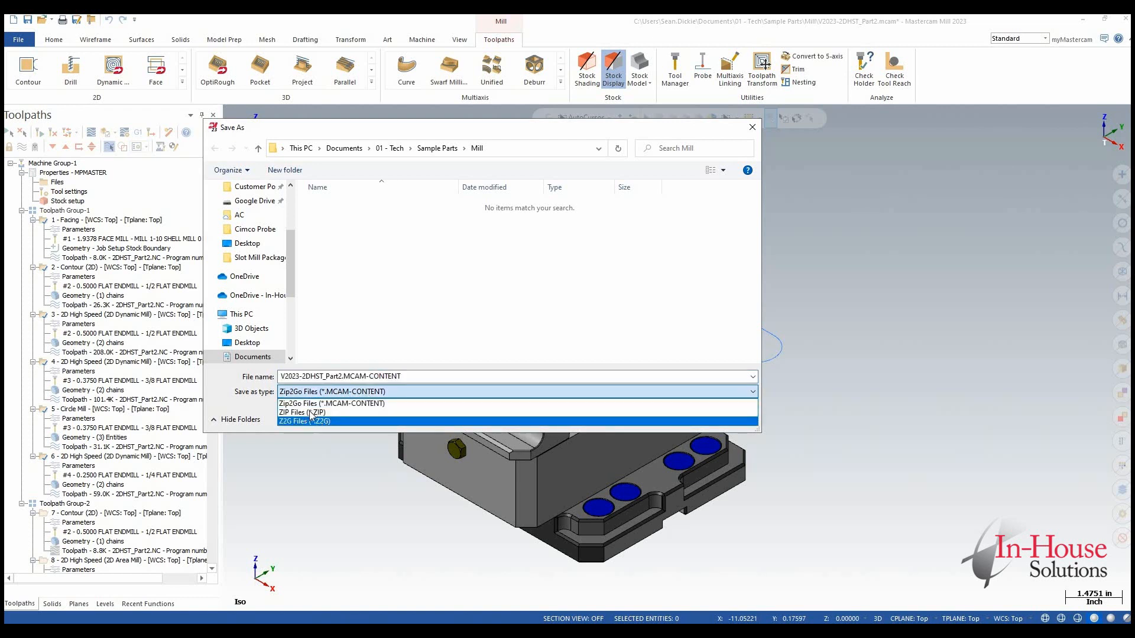
click(303, 412)
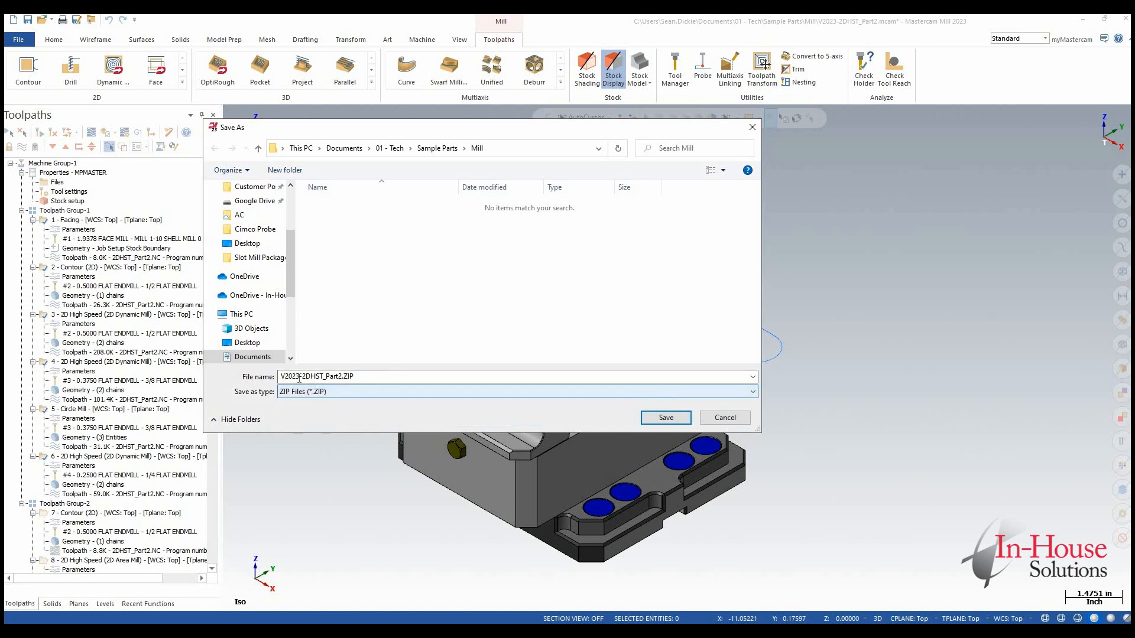
click(247, 343)
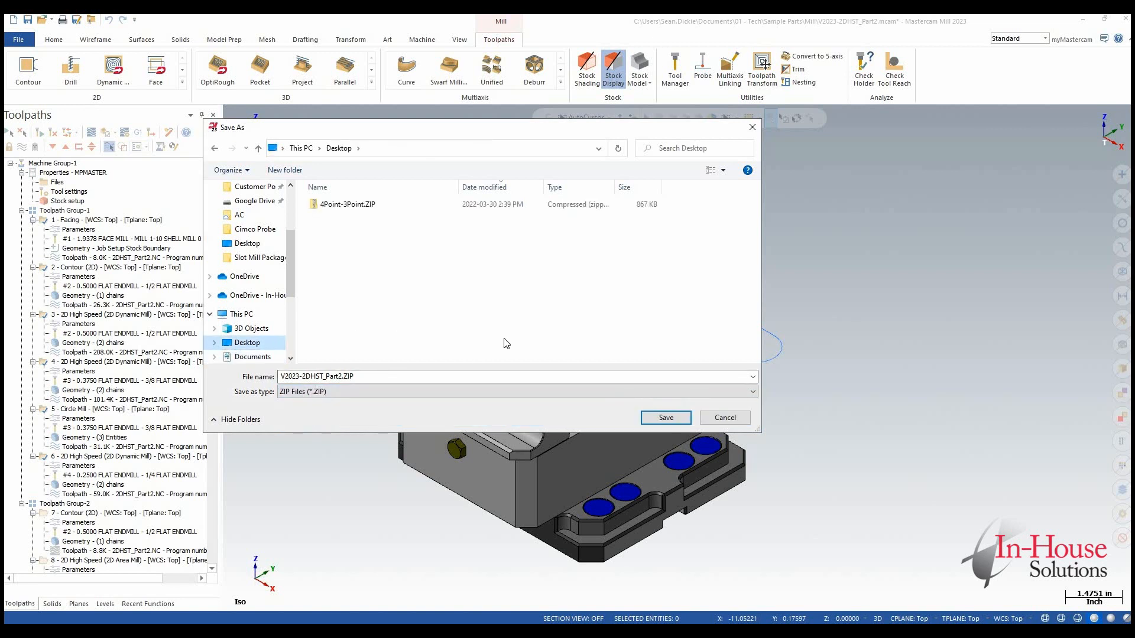
mouse_move(728, 417)
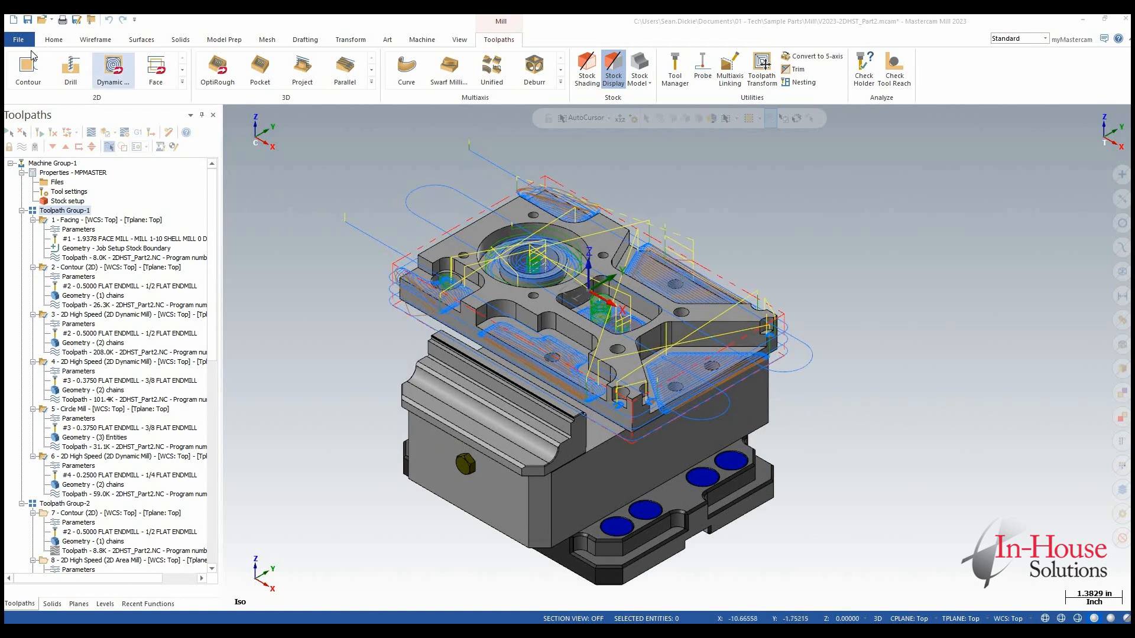
- Restart Zip2Go without saving the part and open V2023-2DHST_Part2.ZIP for editing
click(17, 39)
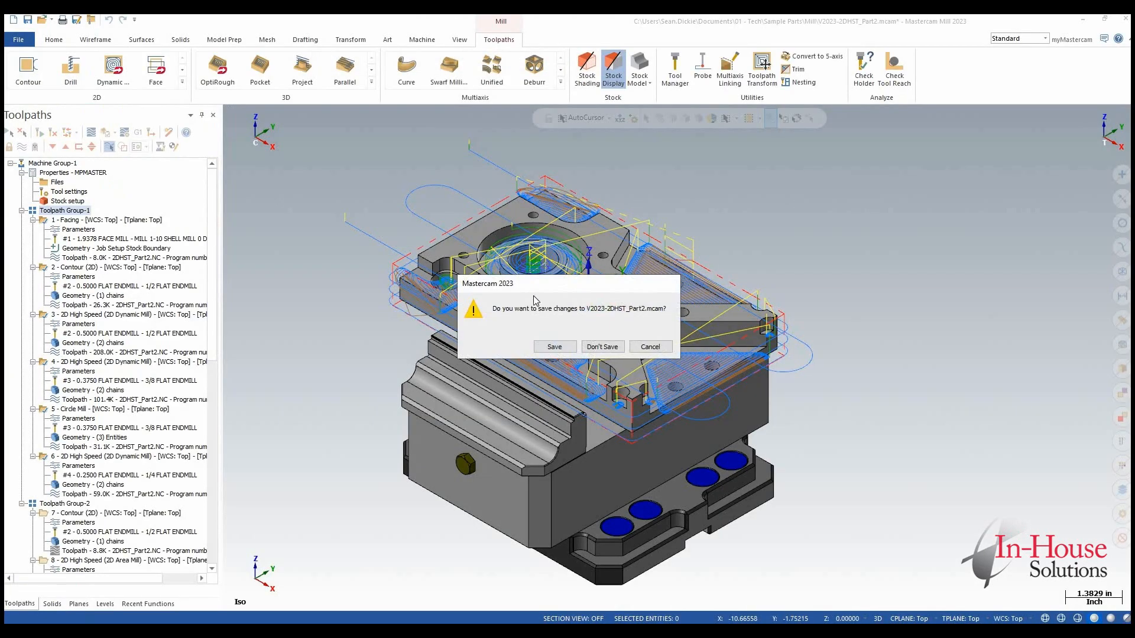
click(602, 347)
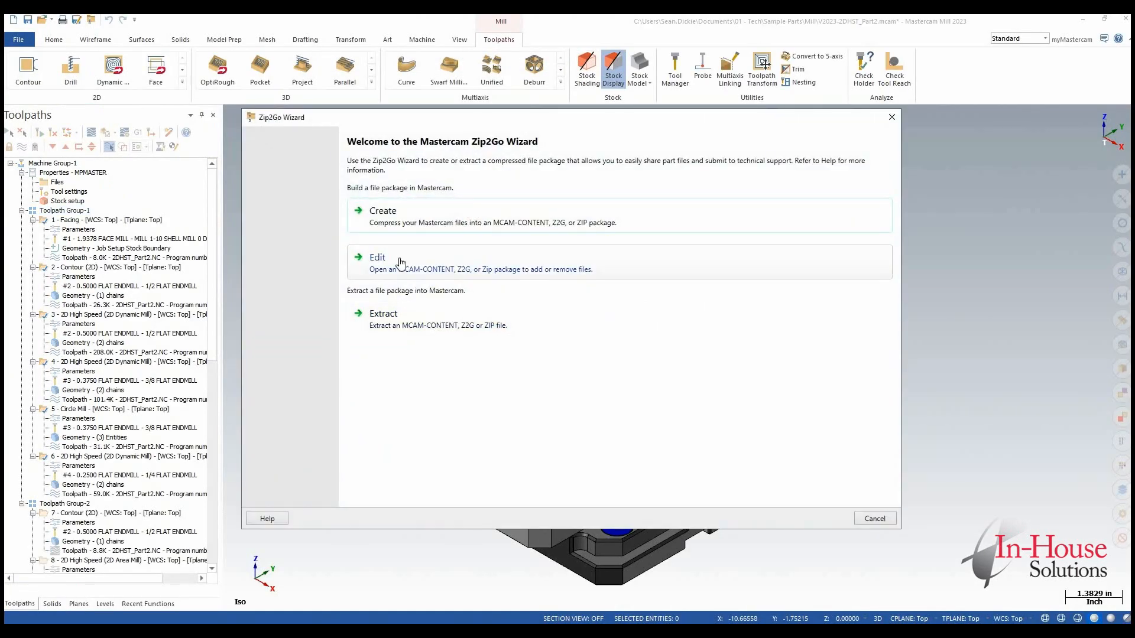
click(377, 257)
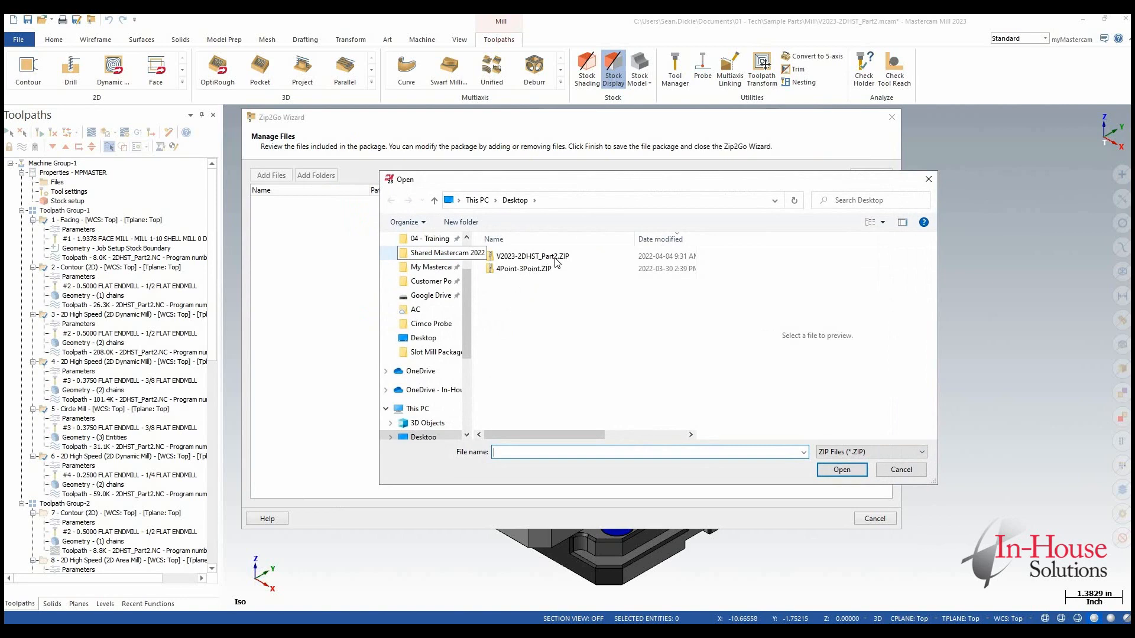
click(530, 255)
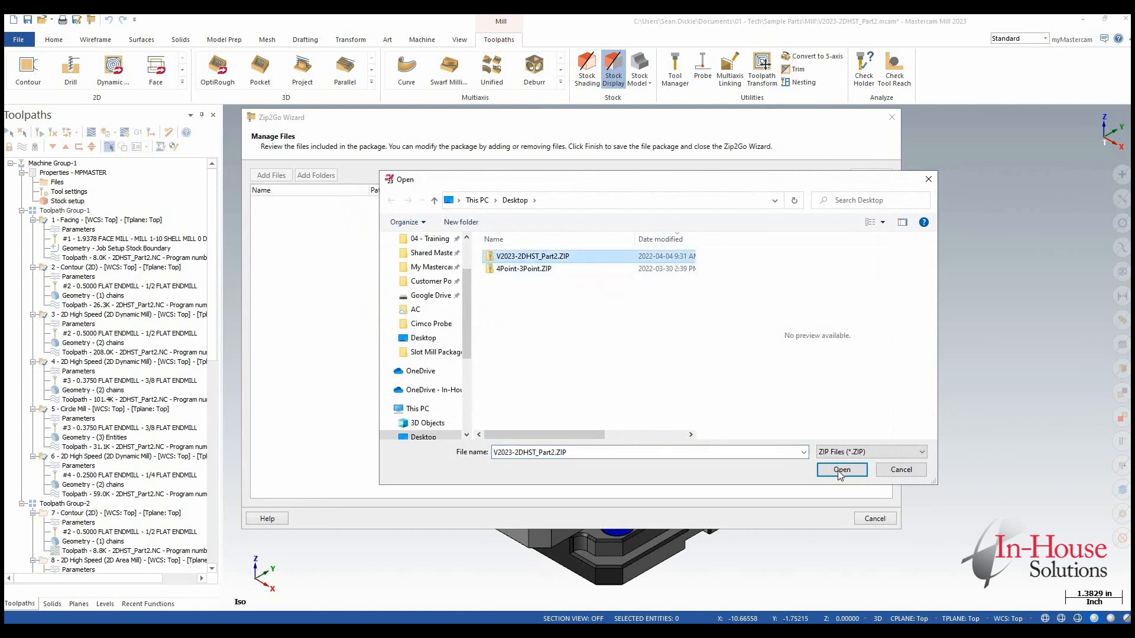
click(840, 470)
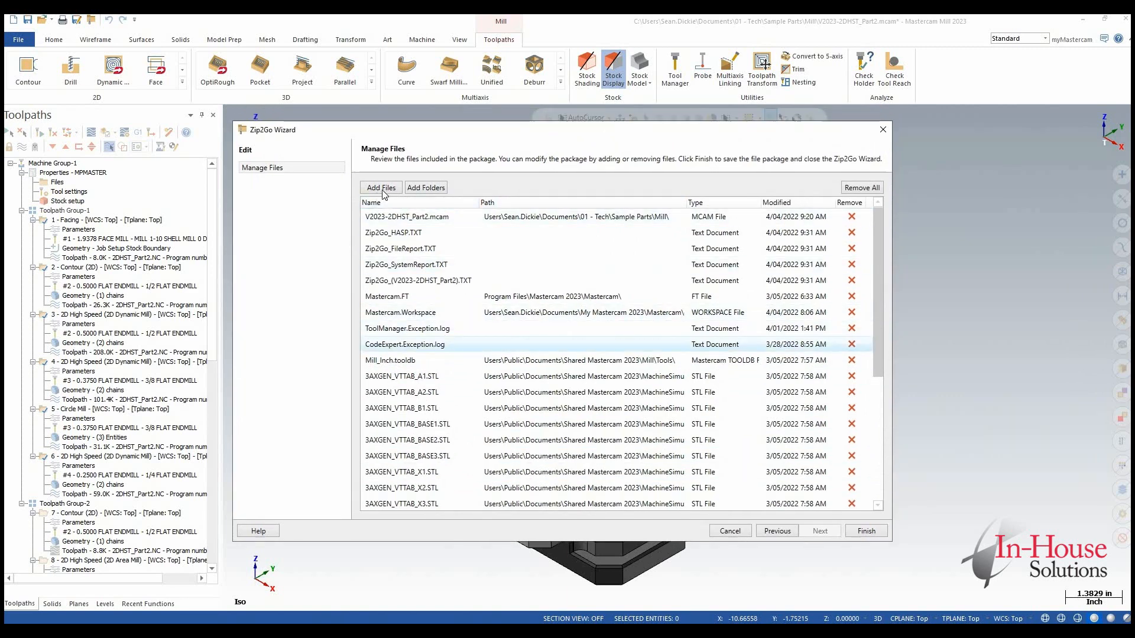
- Add Part3.SLDPRT to the package and save it over the desktop V2023-2DHST_Part2.ZIP
click(380, 187)
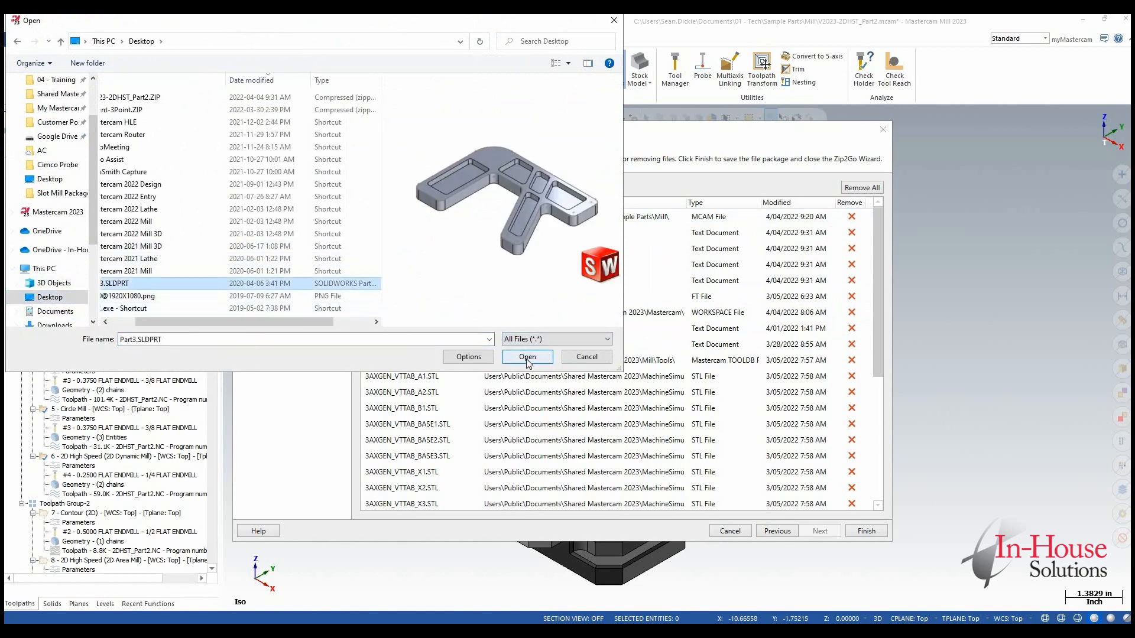
click(526, 356)
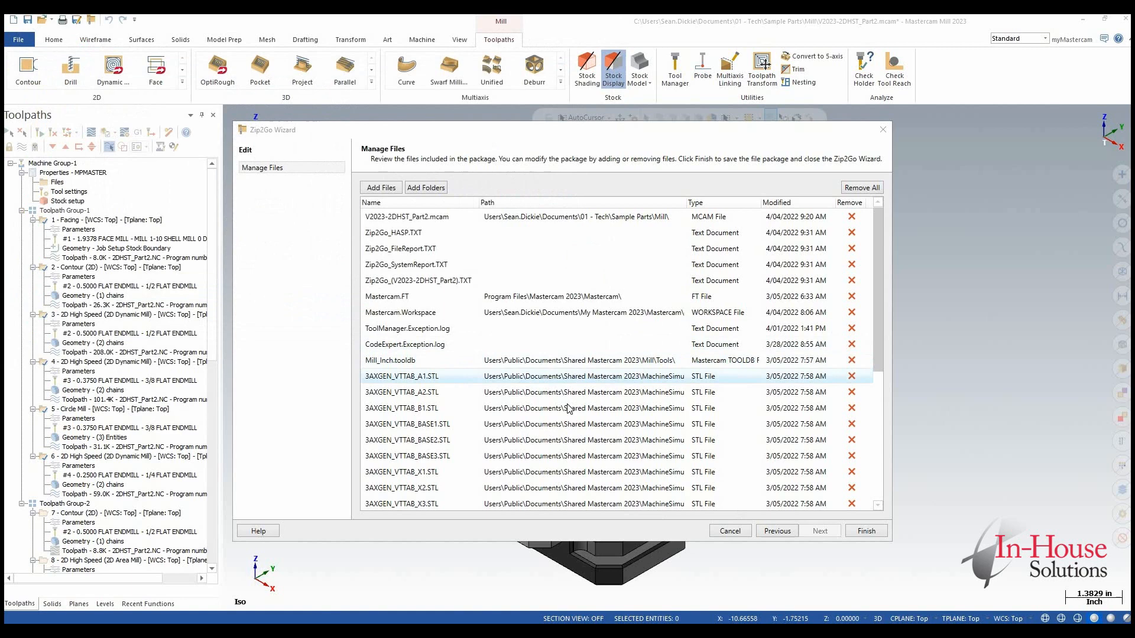
scroll(down, 3)
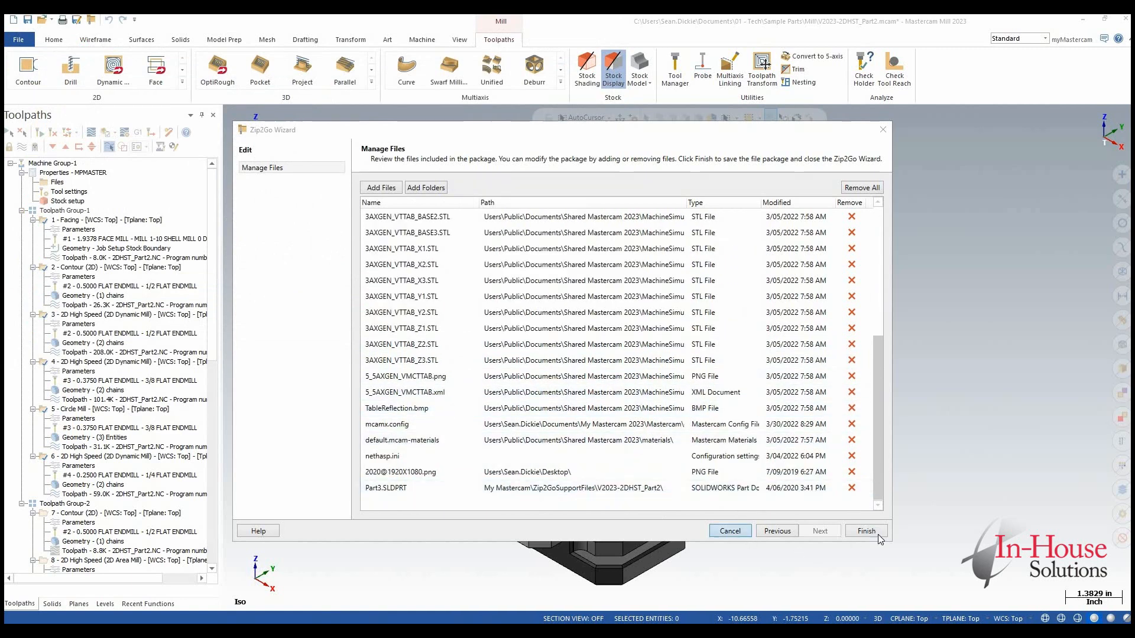
click(865, 530)
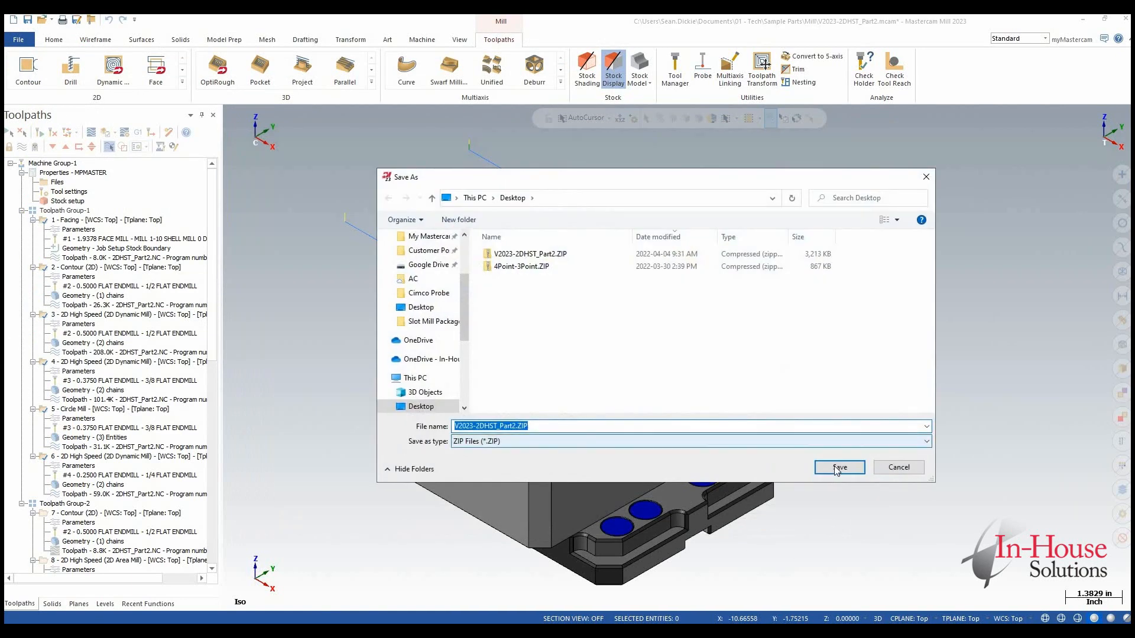
click(838, 467)
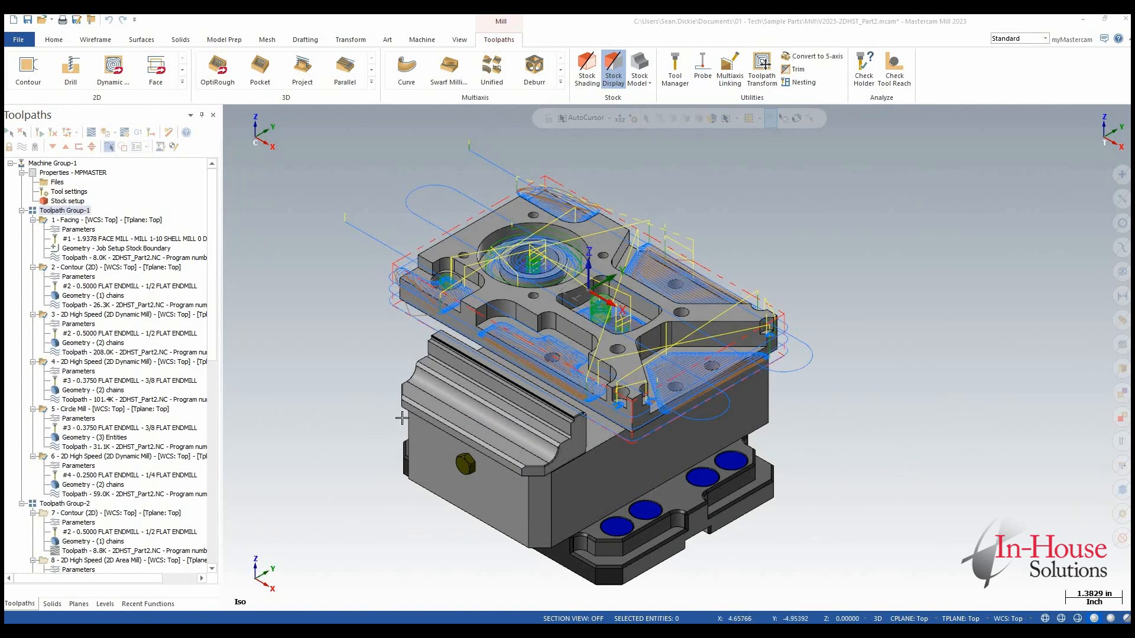
mouse_move(510, 322)
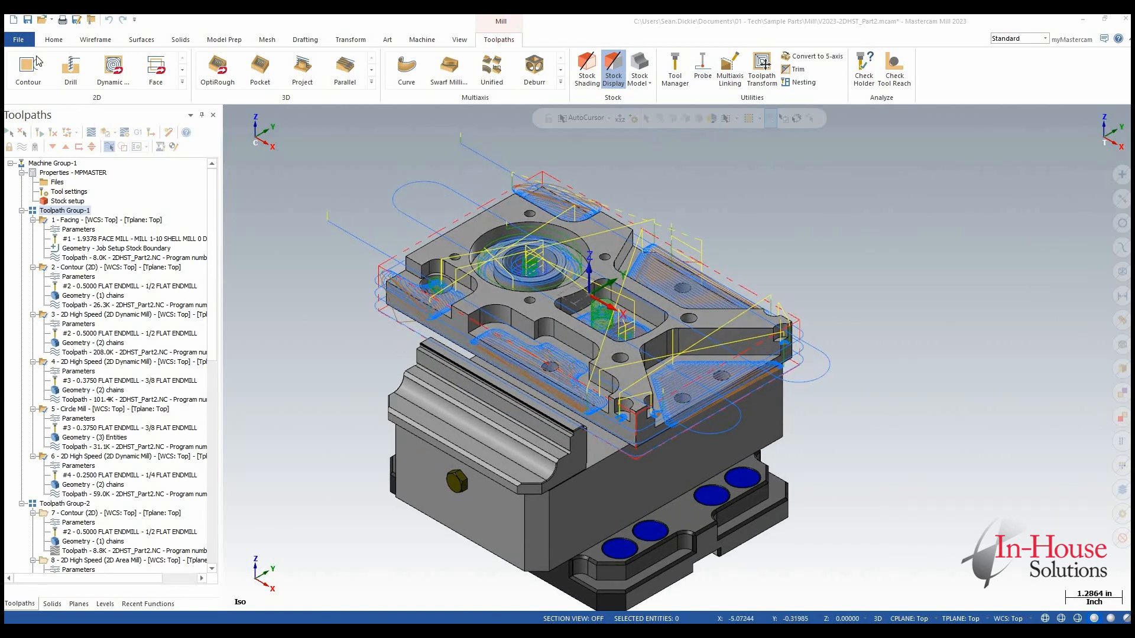
- Relaunch Zip2Go from the File menu, discarding unsaved part changes
click(19, 39)
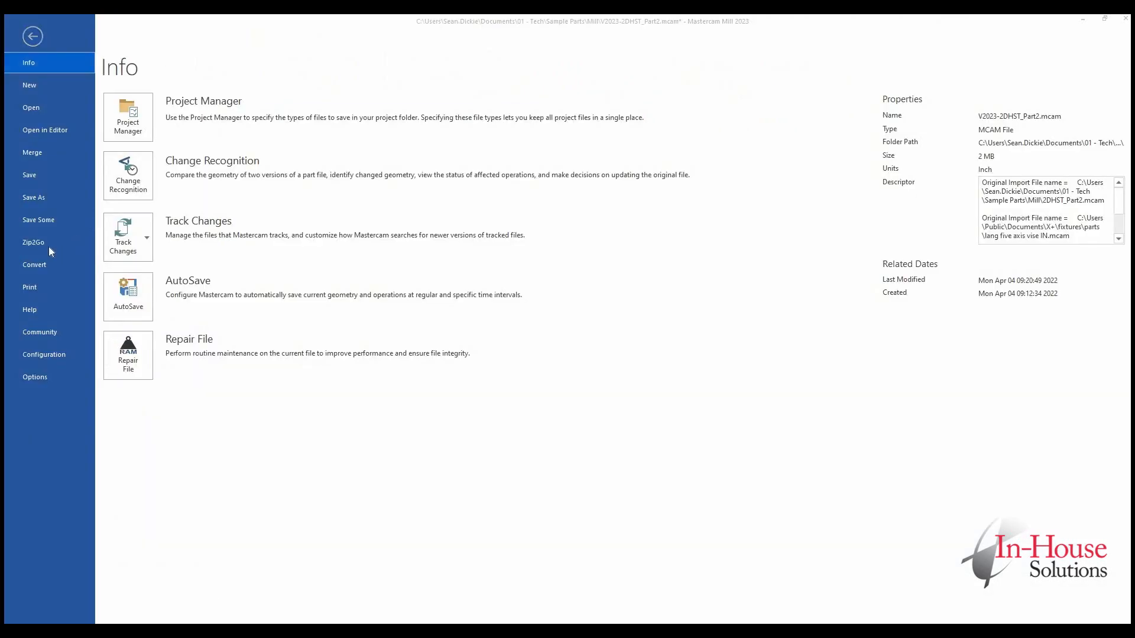
click(32, 35)
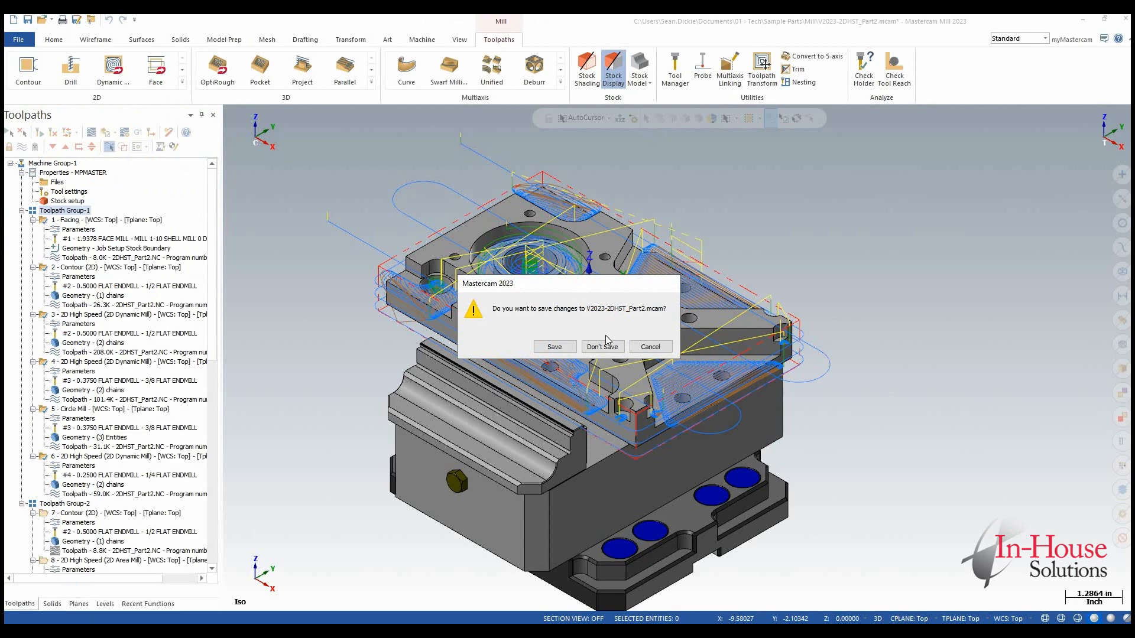
click(601, 347)
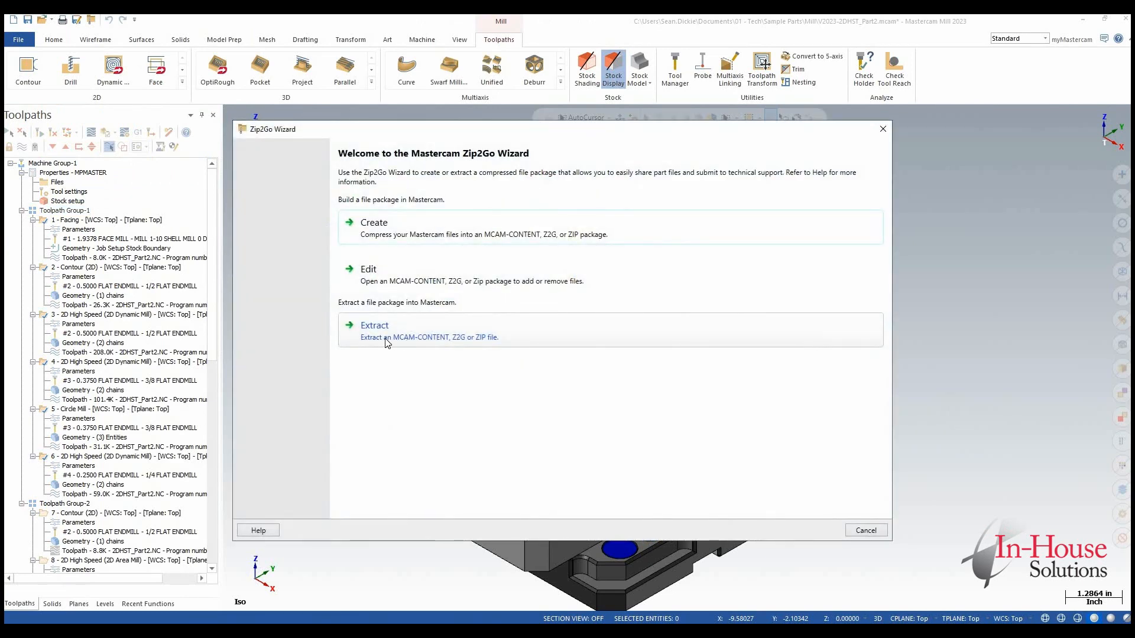
mouse_move(413, 342)
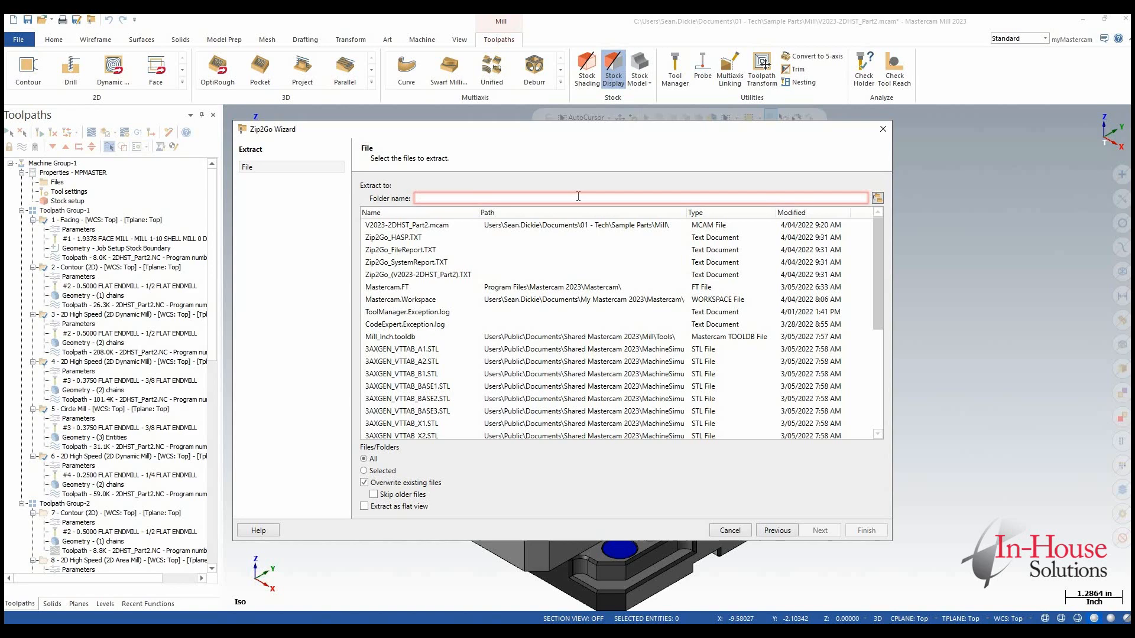
mouse_move(661, 300)
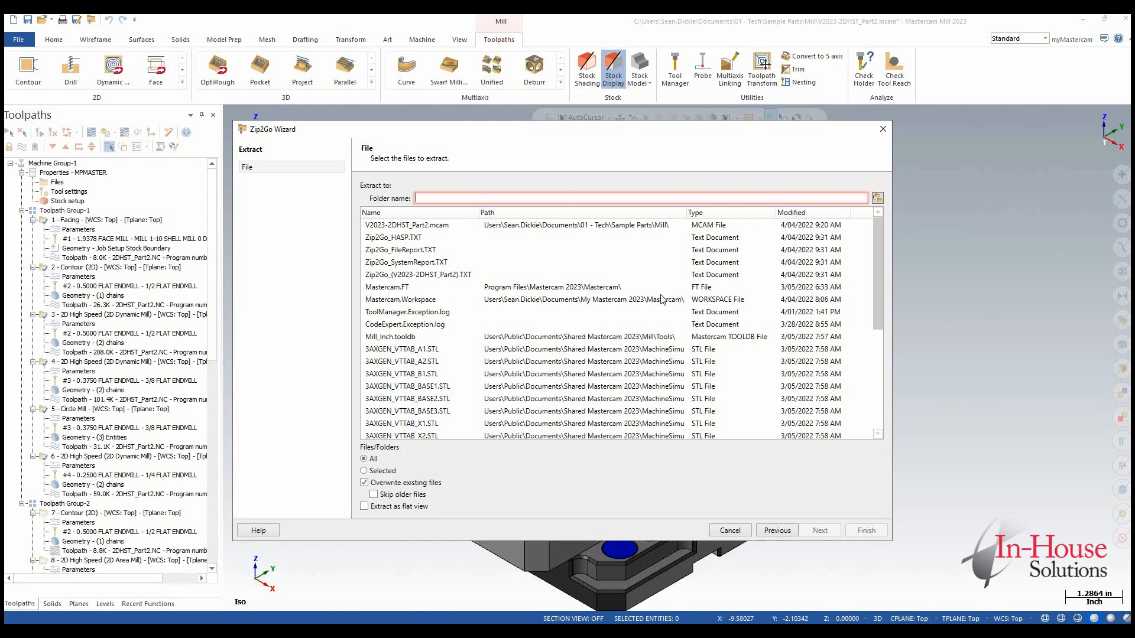
- Set the extraction destination to a new Desktop folder named 'Zip return'
click(876, 197)
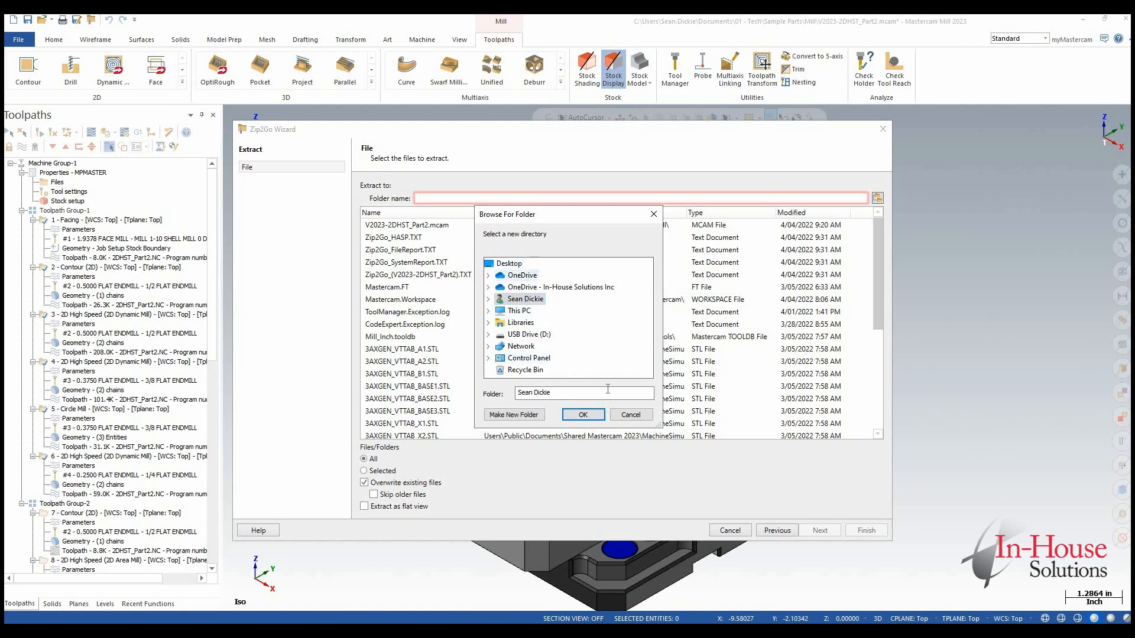
click(513, 414)
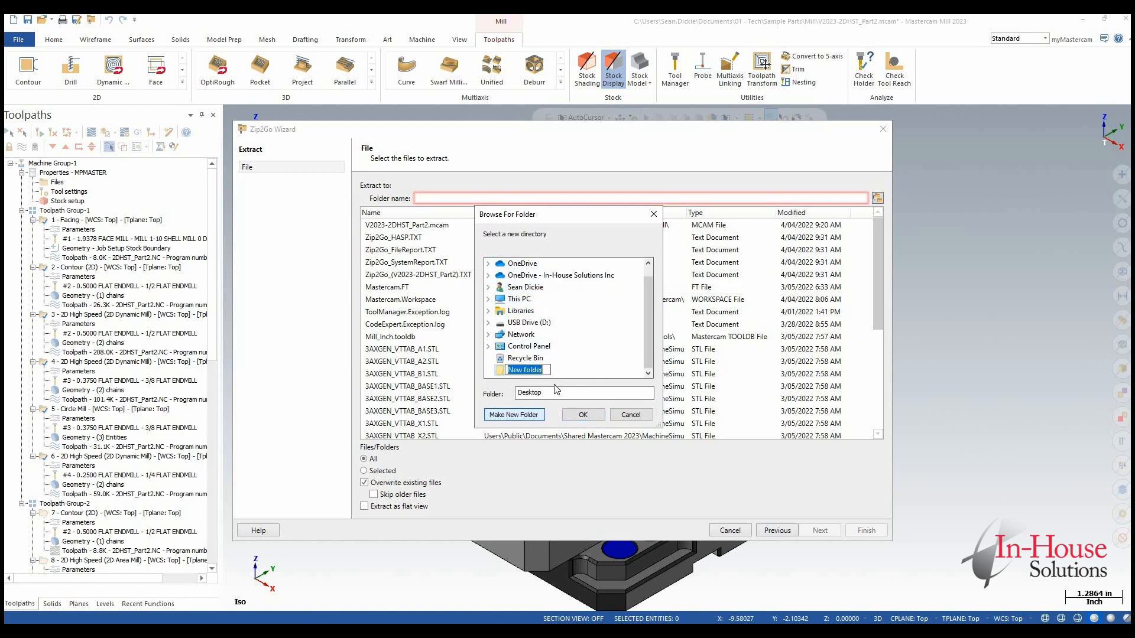
text(Z)
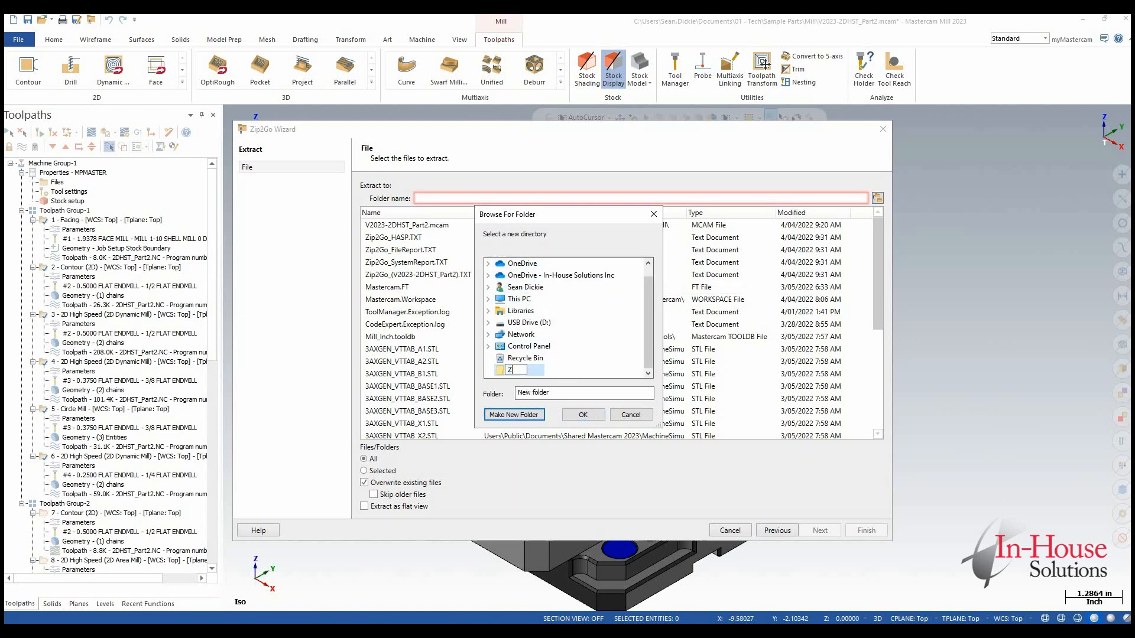
text(ip)
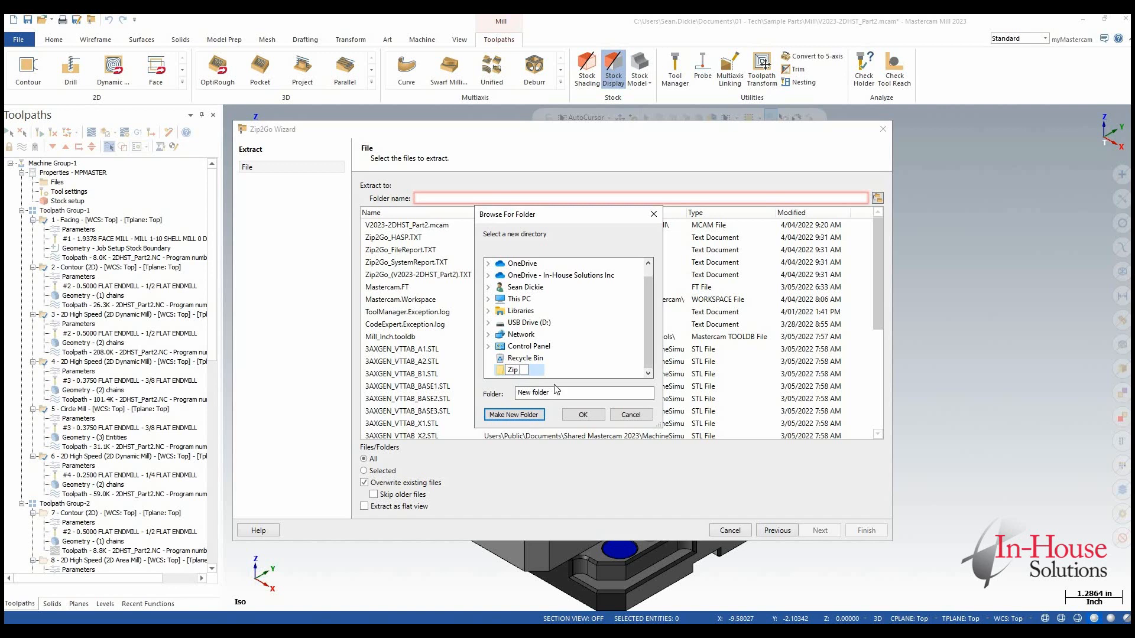
text(return)
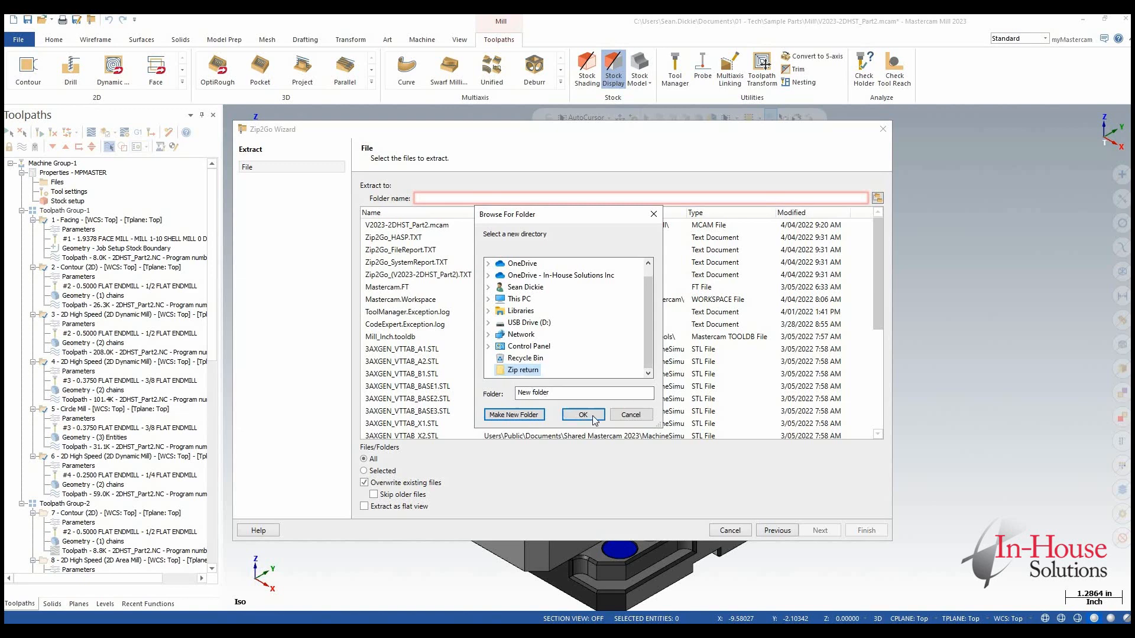
click(582, 413)
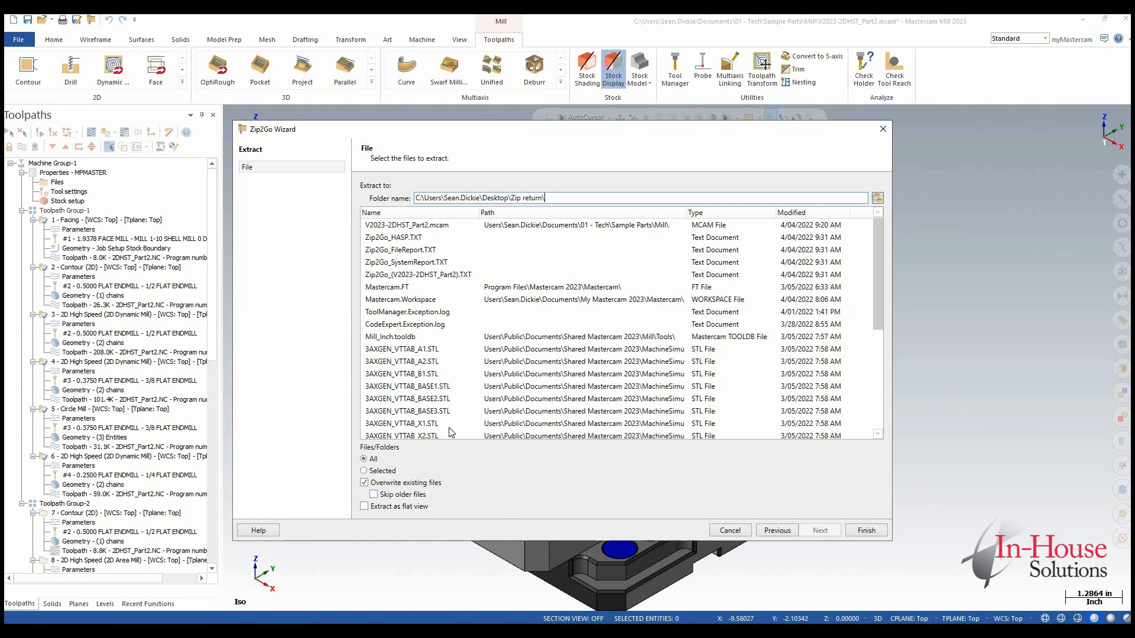
click(401, 249)
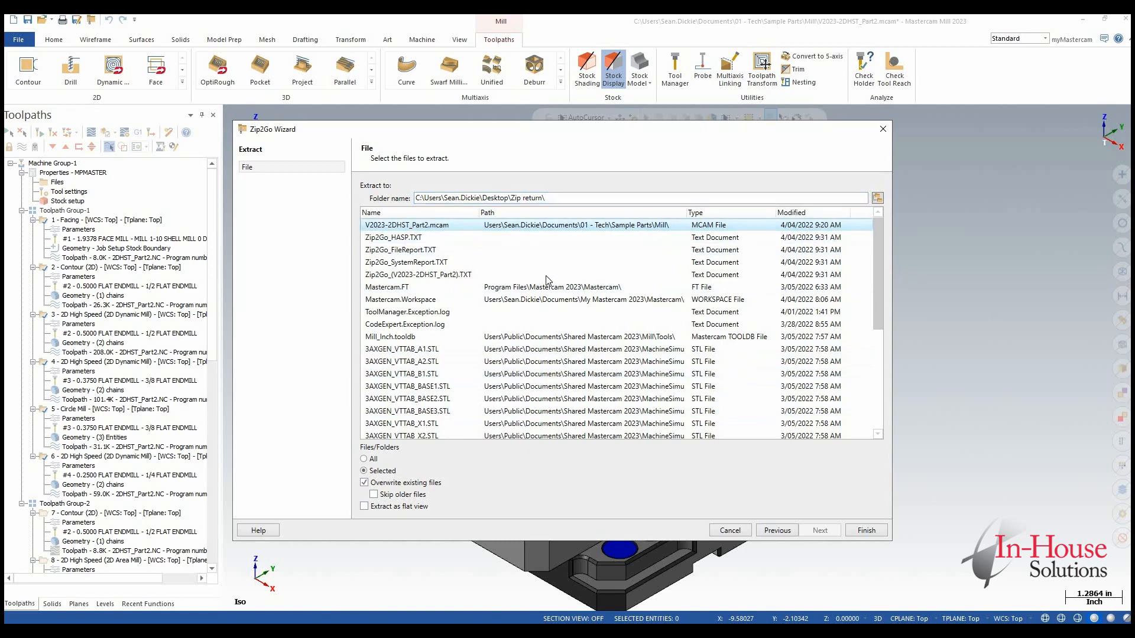
scroll(down, 3)
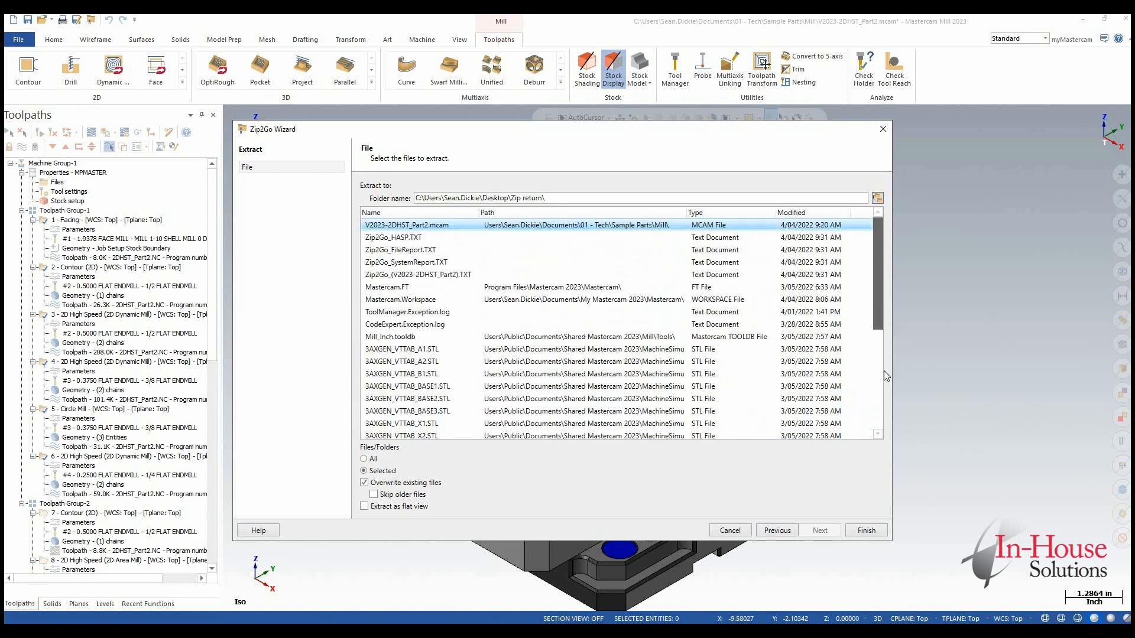
scroll(down, 3)
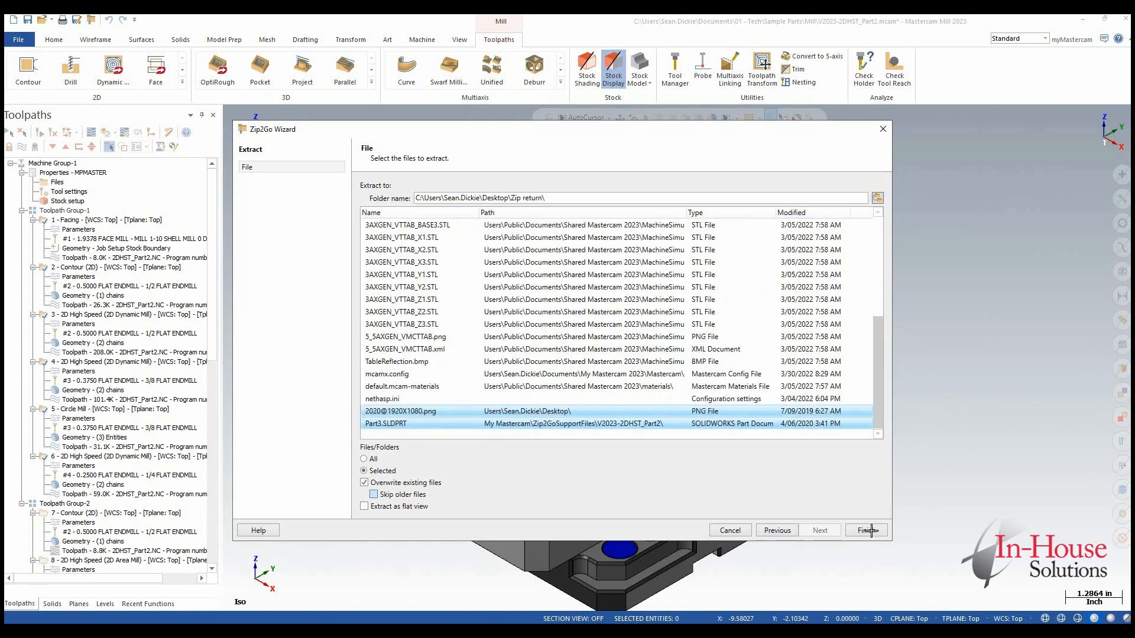
click(865, 529)
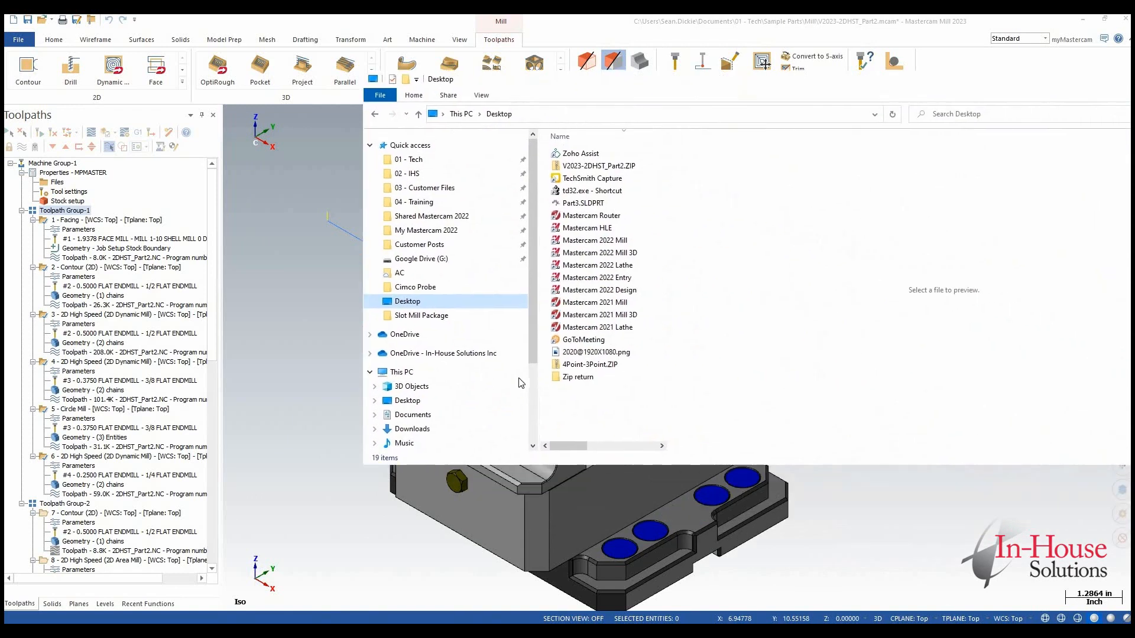
- Browse Zip return's extracted folders down to 01 - Tech and preview V2023-2DHST_Part2.mcam
double_click(577, 376)
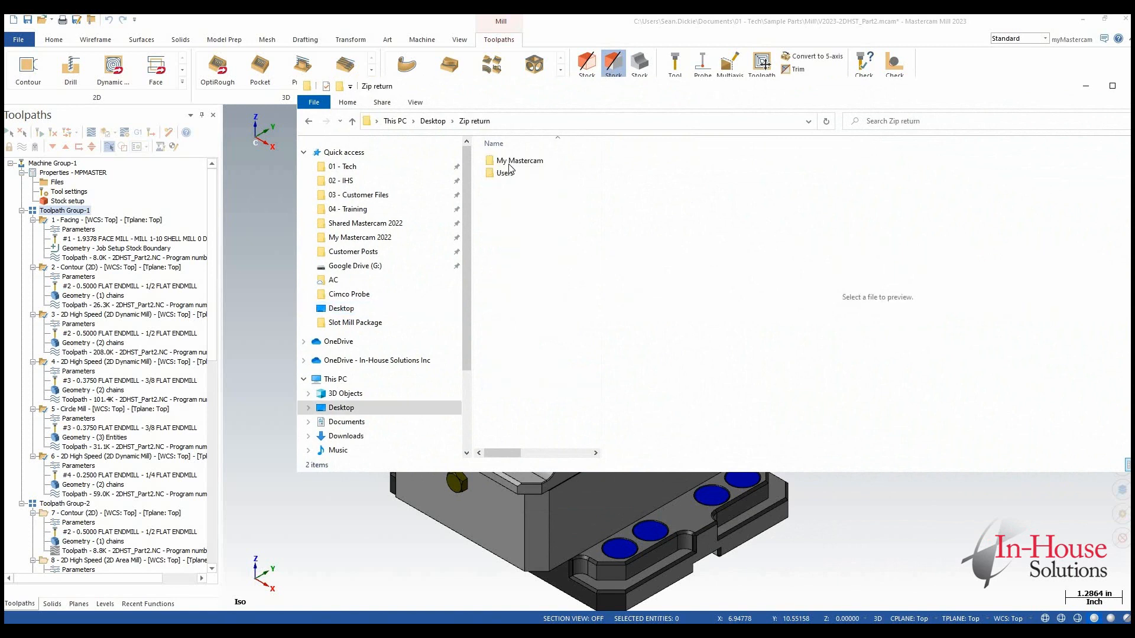
double_click(519, 160)
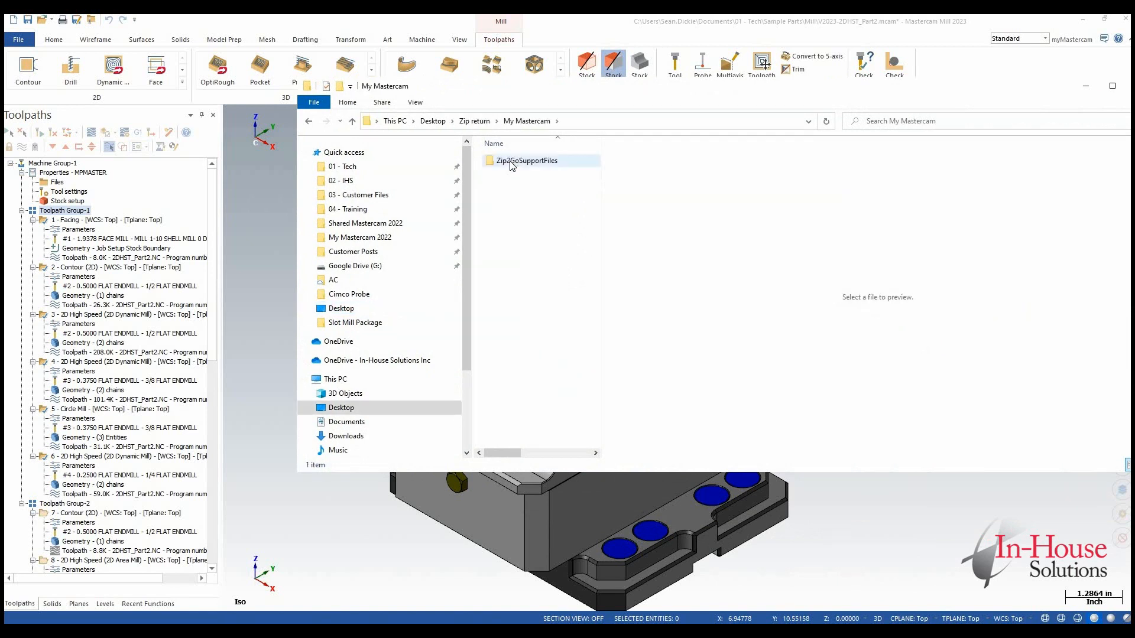
double_click(525, 161)
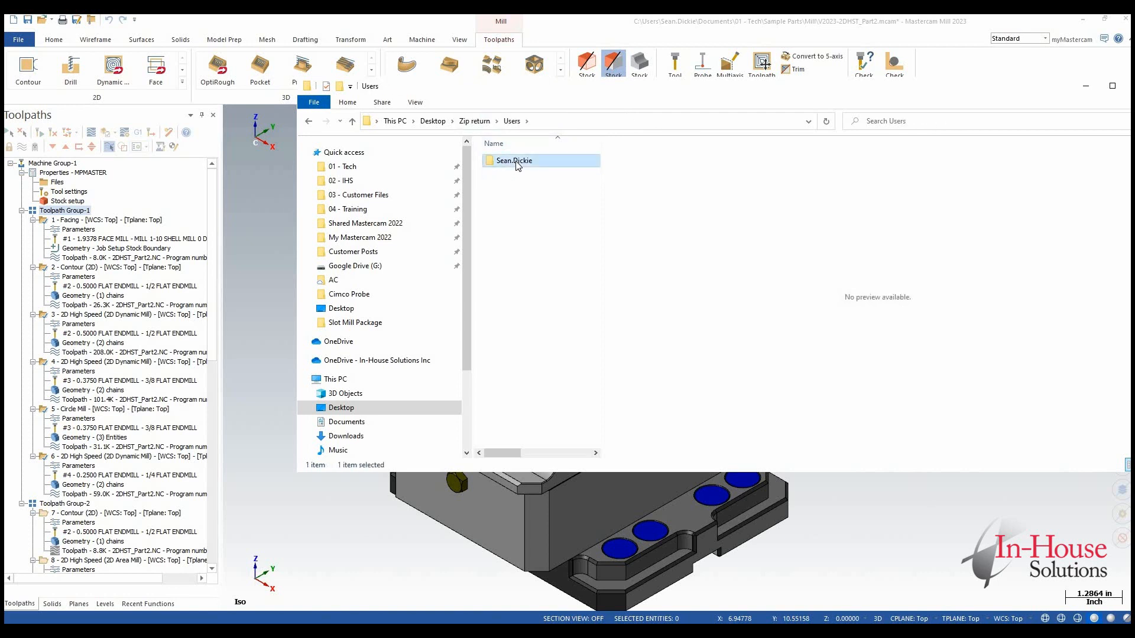
double_click(513, 161)
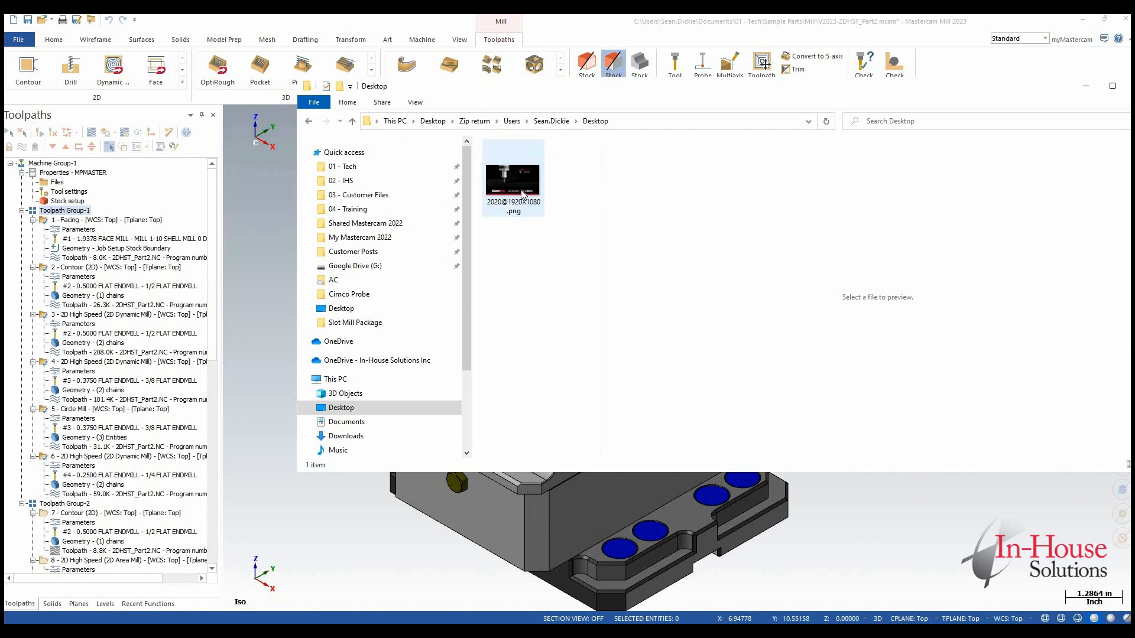
mouse_move(512, 178)
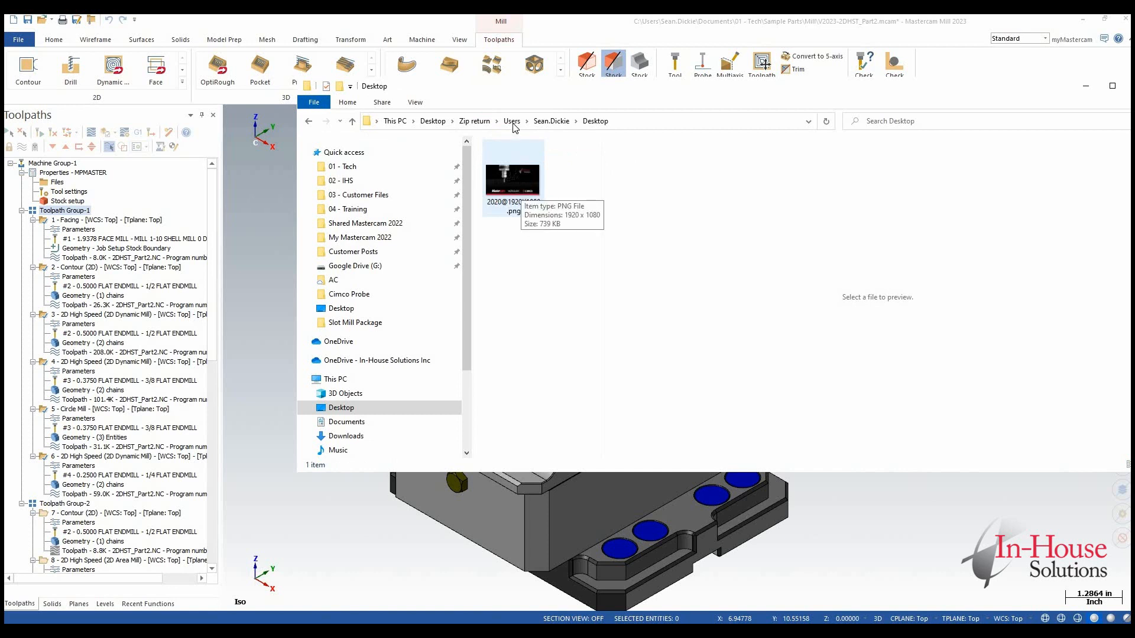
click(510, 120)
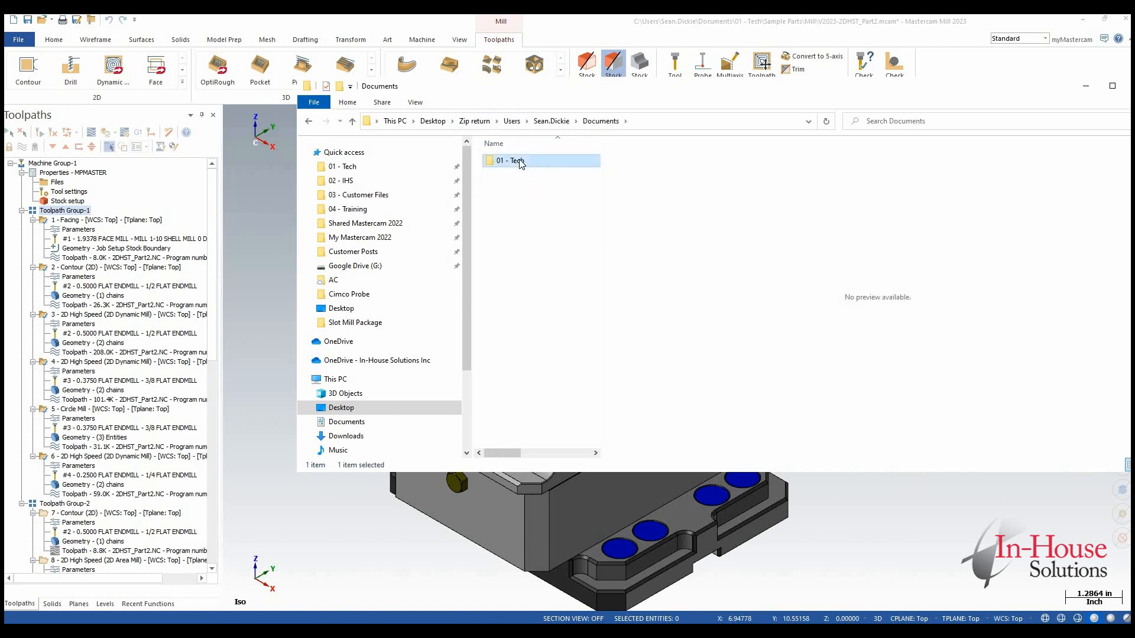
double_click(506, 160)
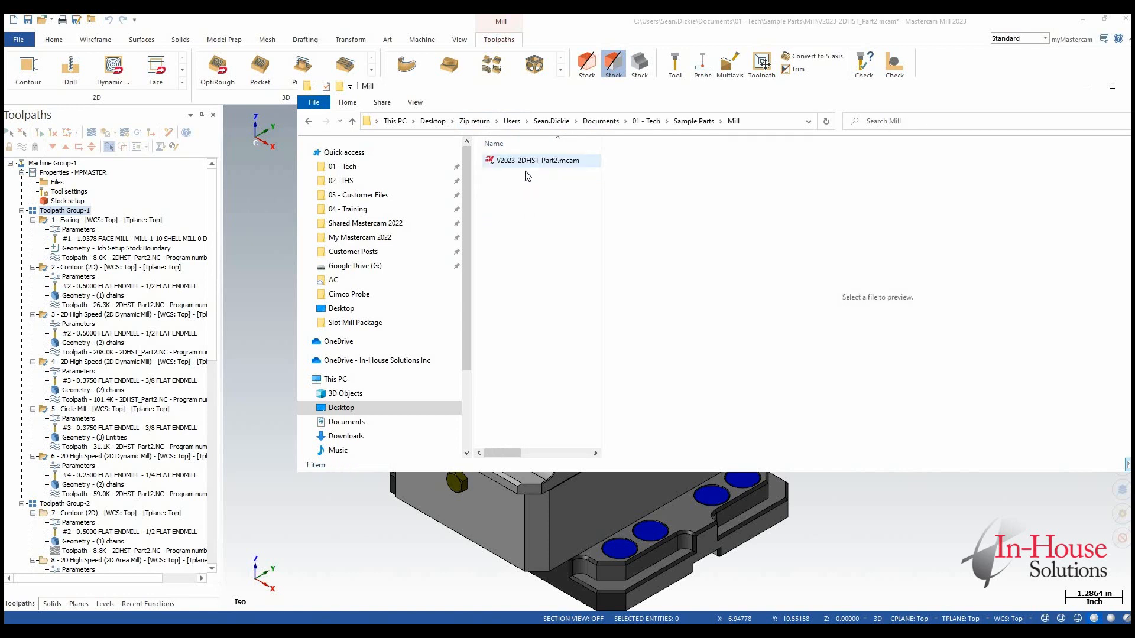
click(539, 160)
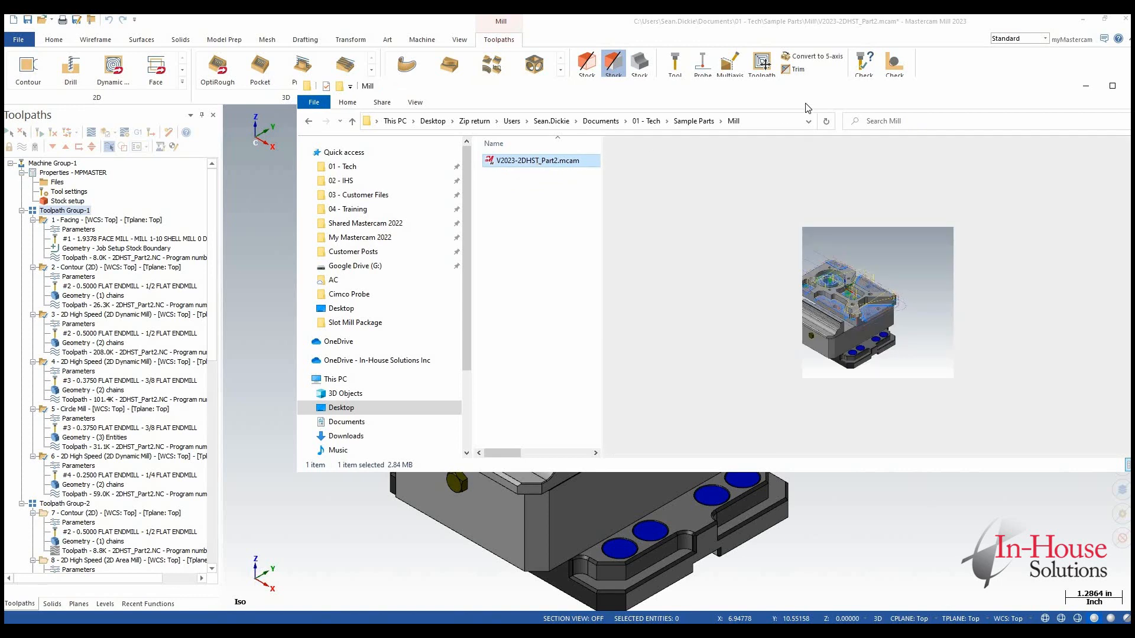